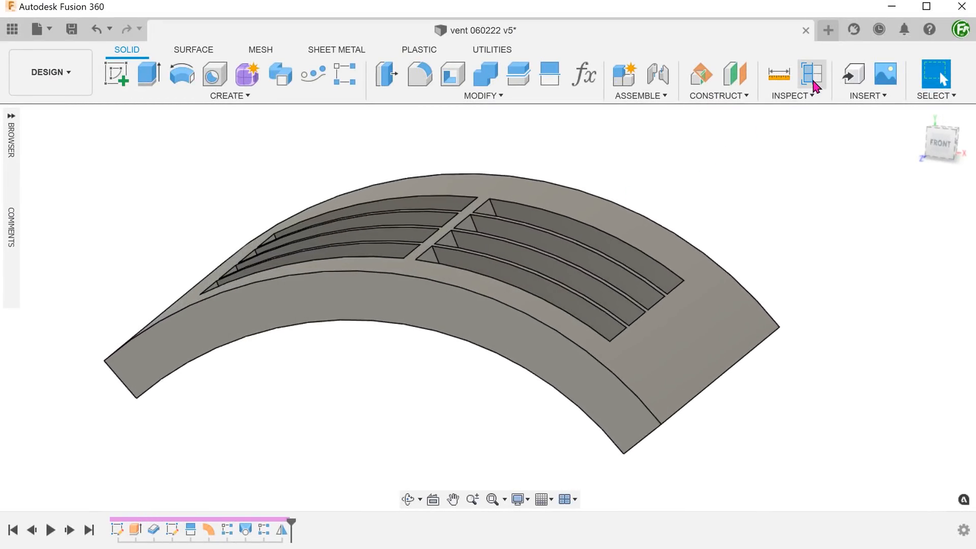
Slice the vent body with a section analysis along the side plane, then discard it
click(812, 73)
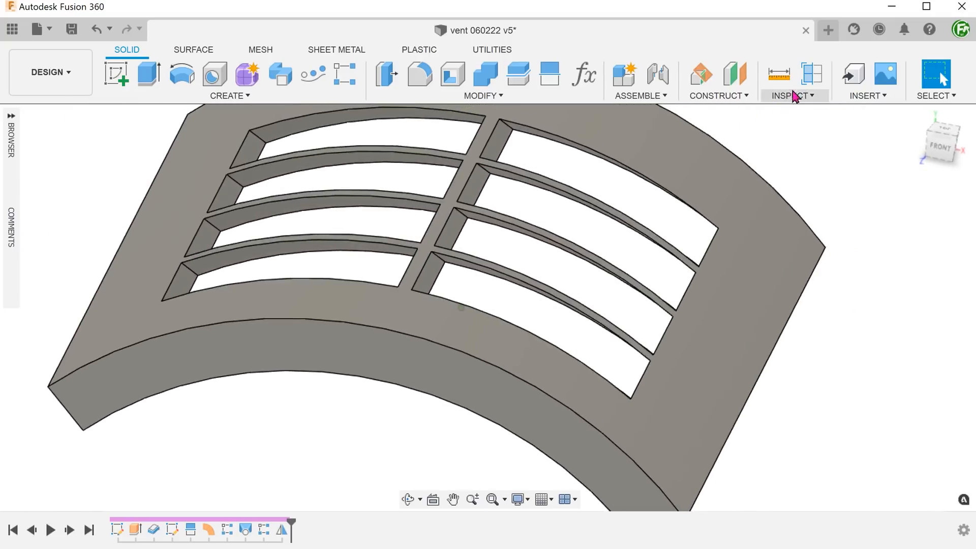
click(812, 73)
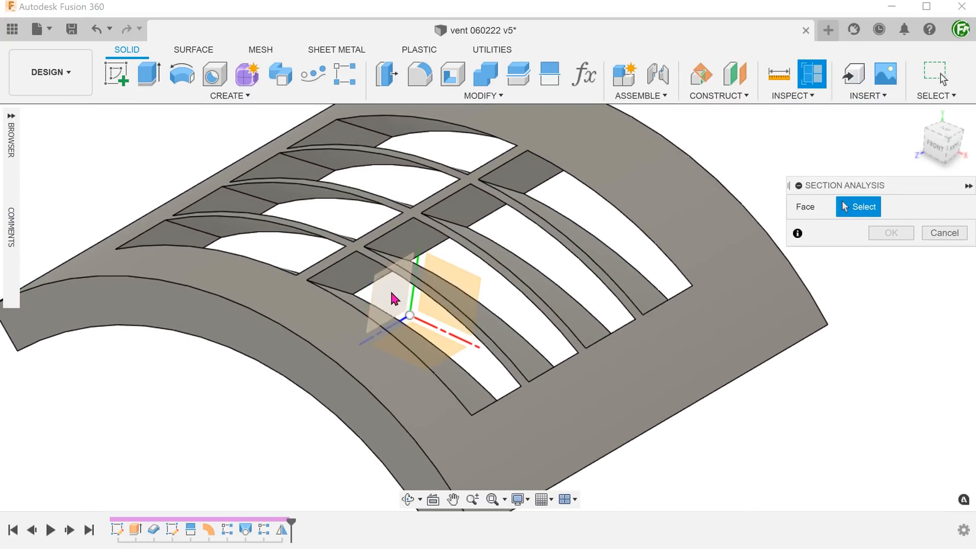
click(410, 293)
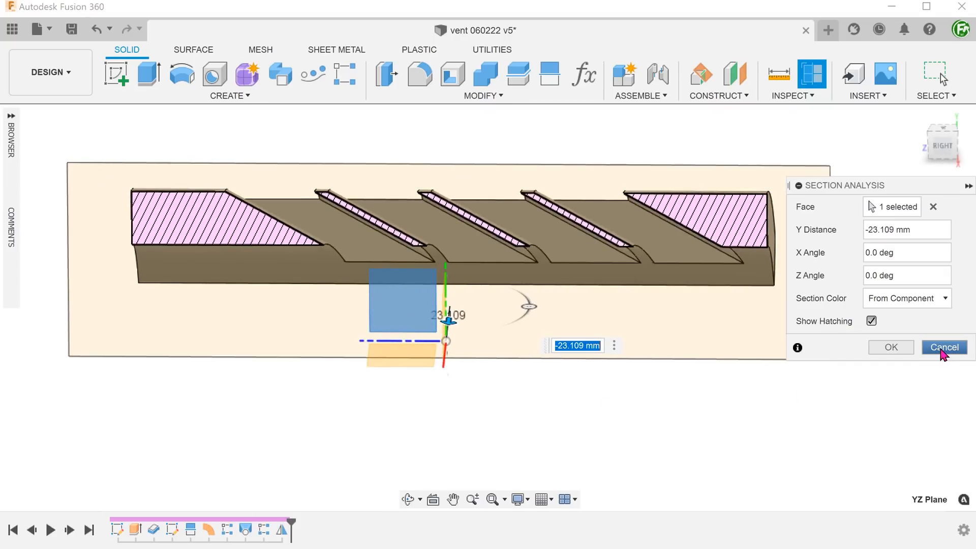
click(943, 347)
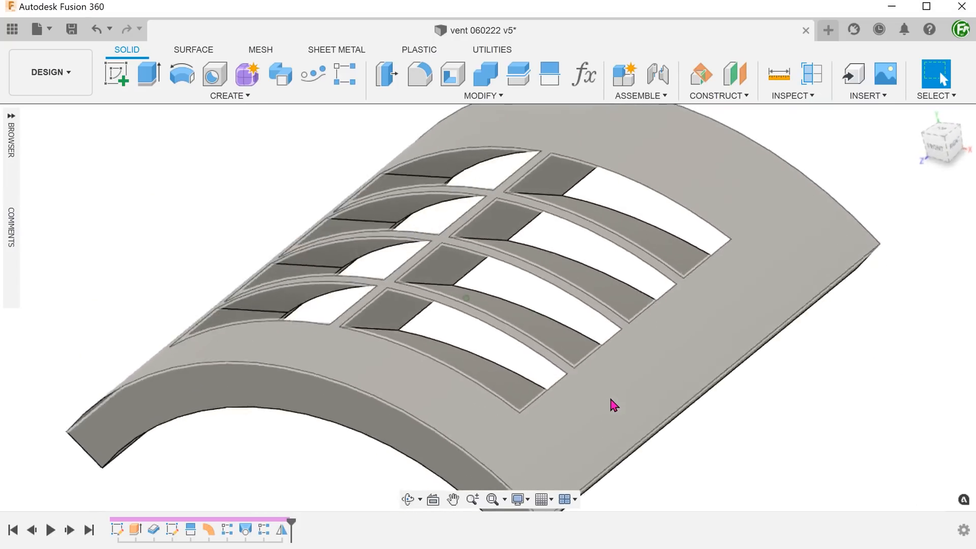
View the vent from Top and open the plain v1 starting design
click(943, 139)
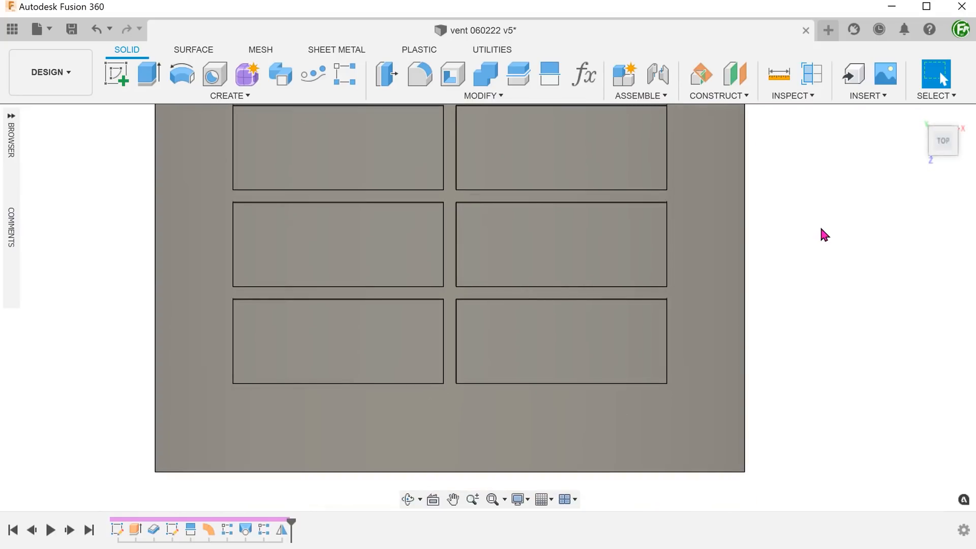
scroll(down, 3)
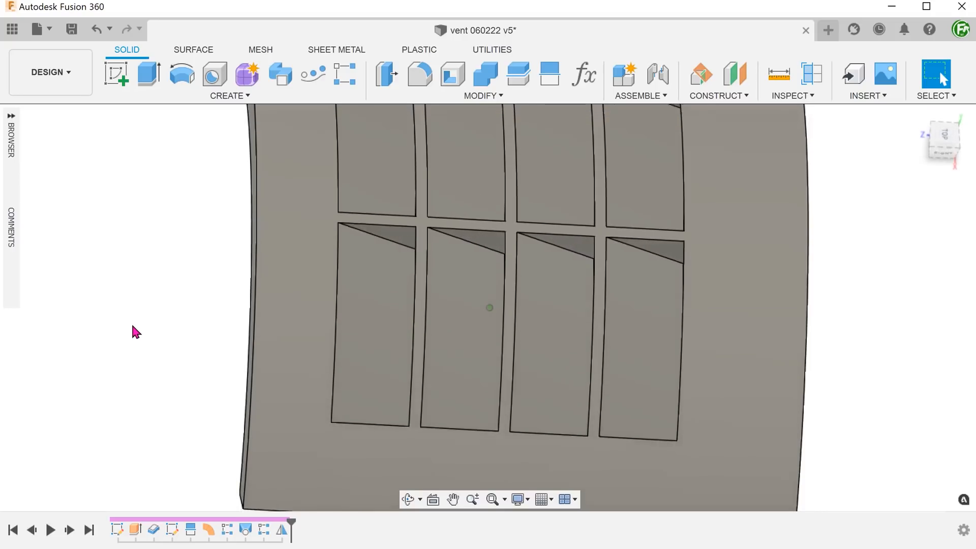
click(398, 239)
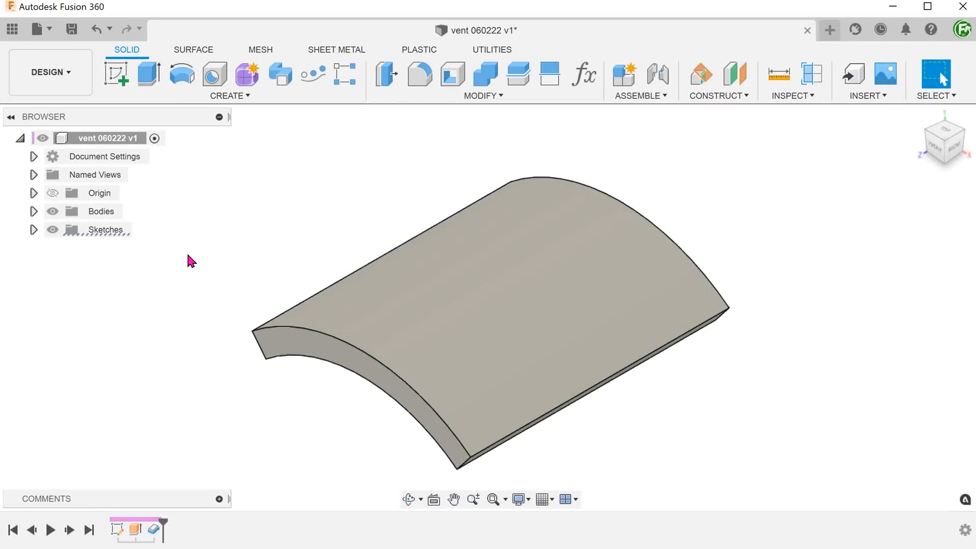
Sketch a 50×20 center rectangle on the top plane, dimensioned 40 and 1.5 from origin
right_click(190, 260)
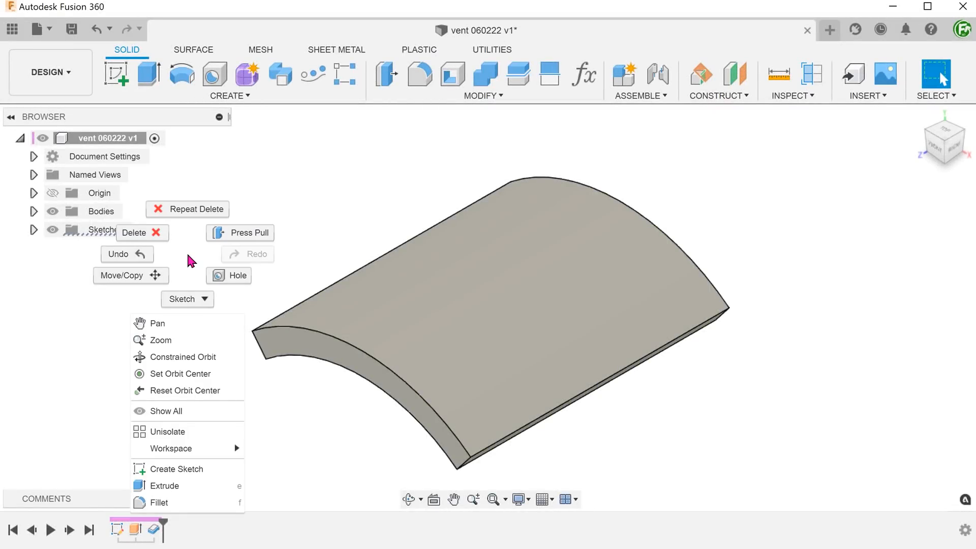
mouse_move(176, 469)
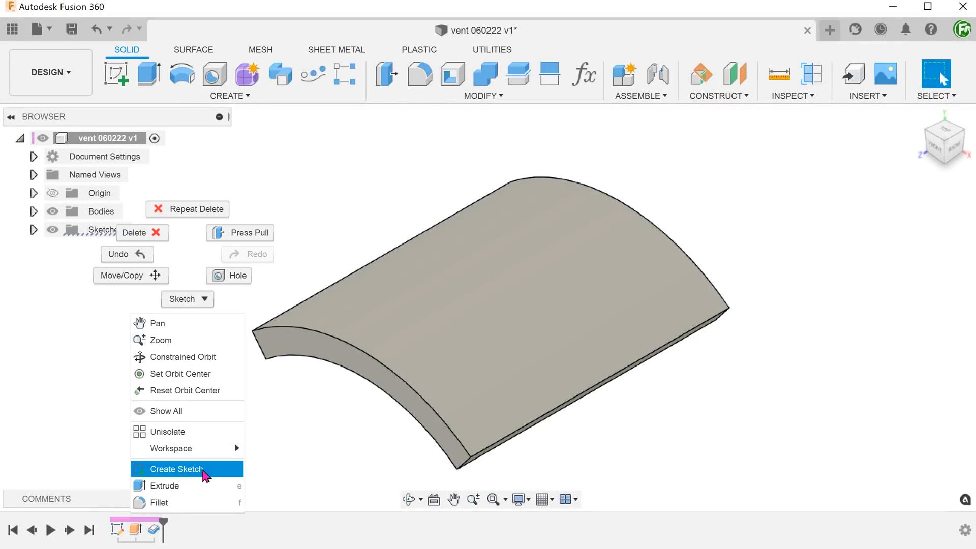
click(177, 469)
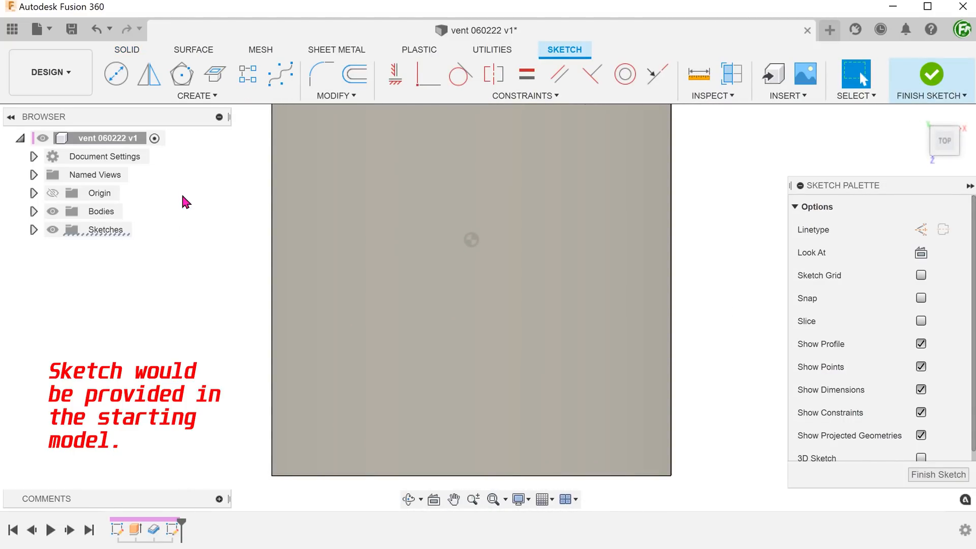
click(197, 95)
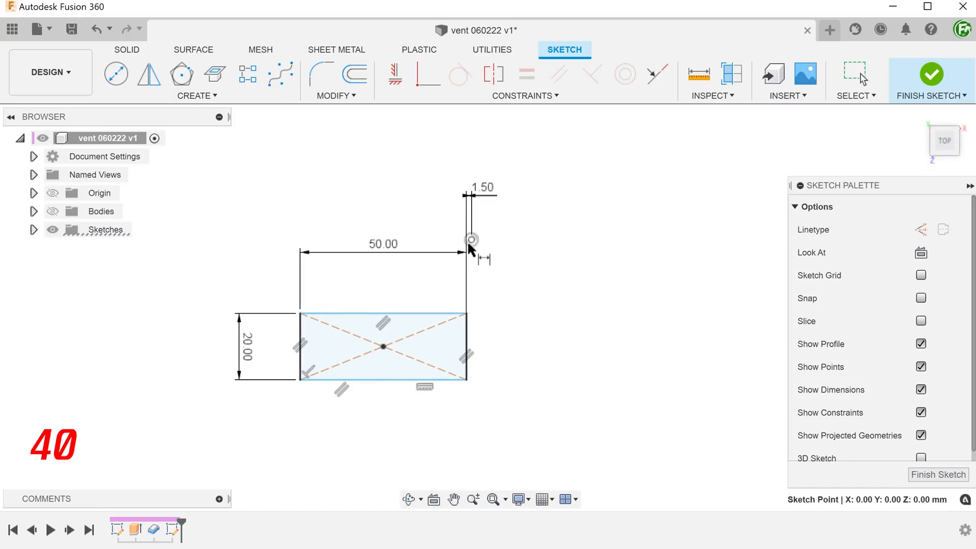
click(471, 240)
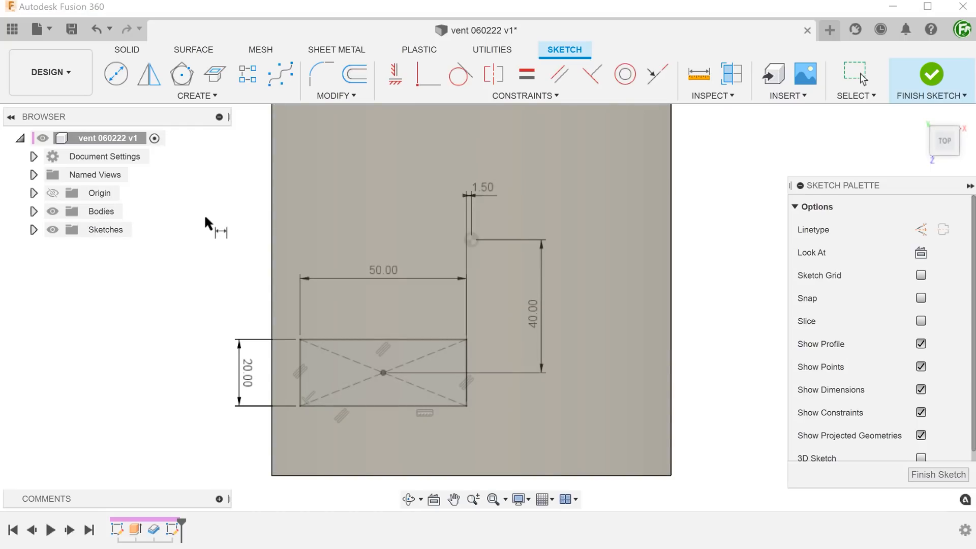
click(930, 78)
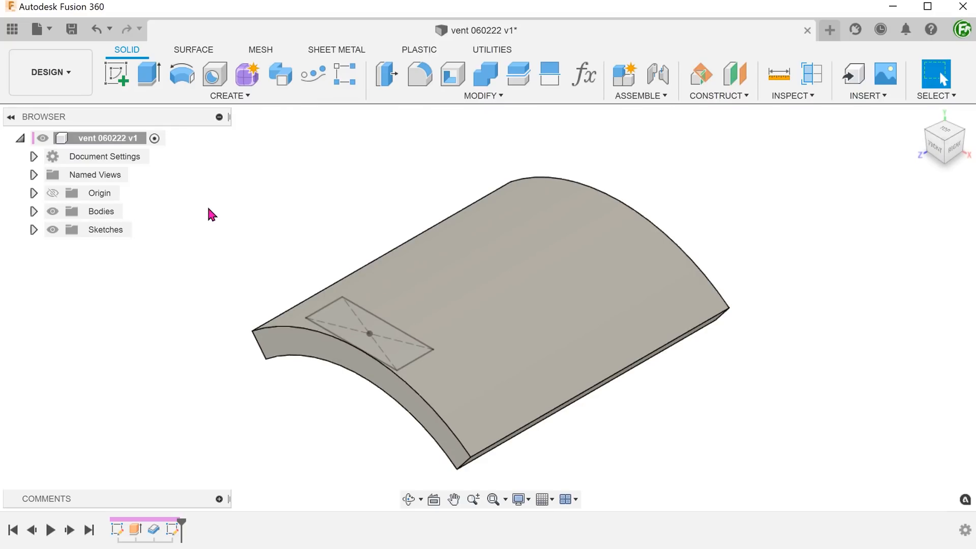
Split the curved top face using the sketch rectangle as the splitting tool
click(483, 95)
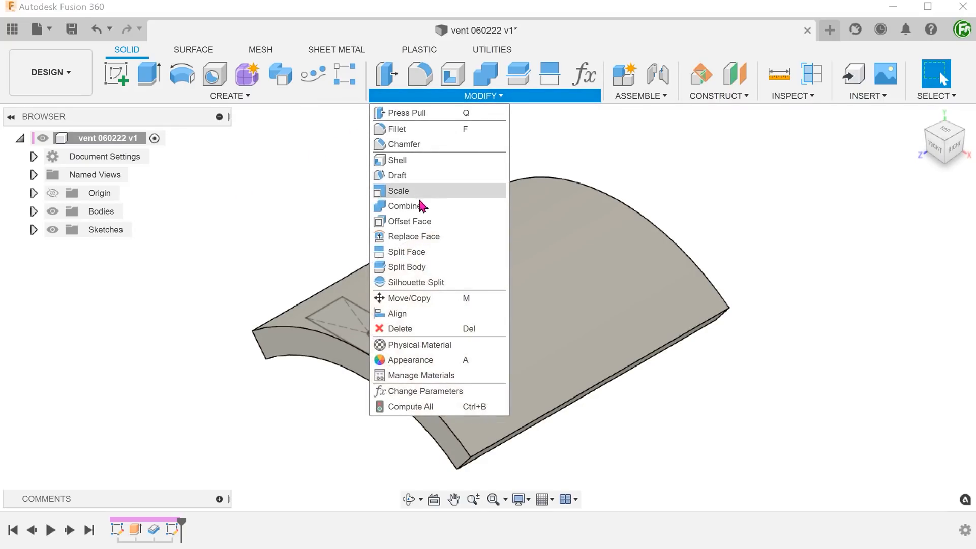
click(408, 251)
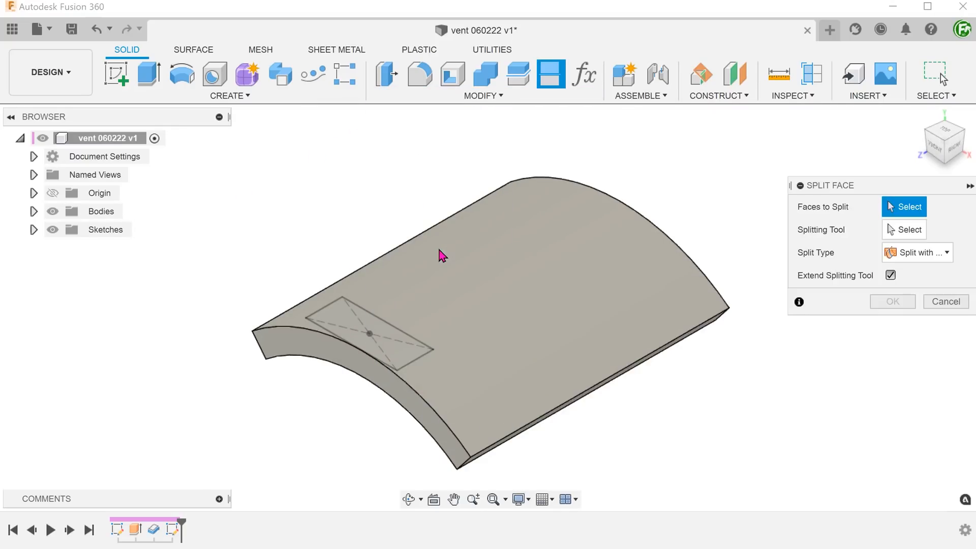
click(507, 255)
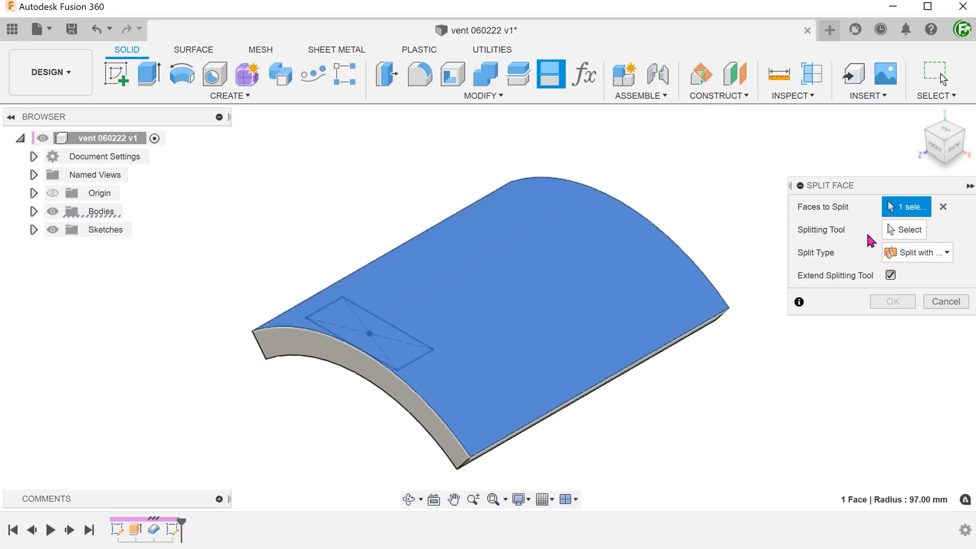
click(904, 229)
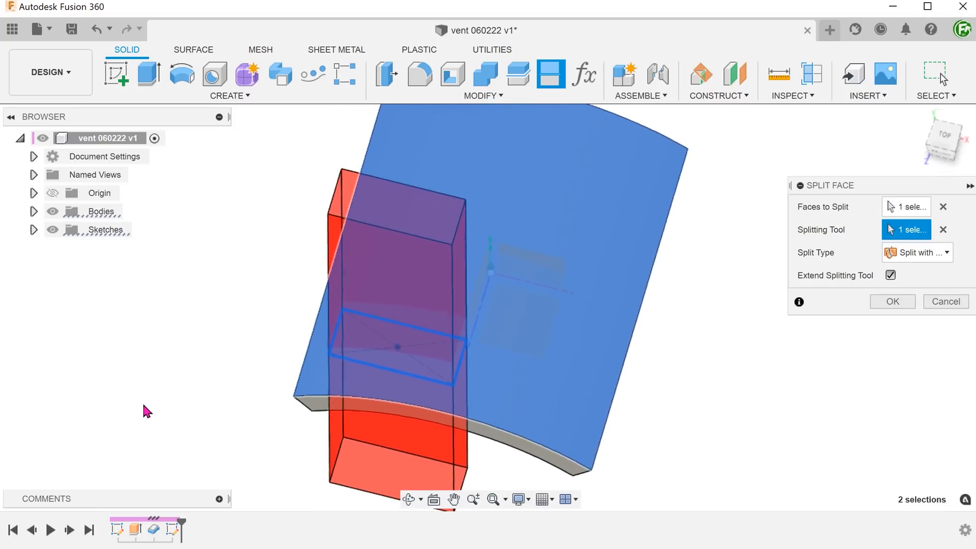
click(892, 301)
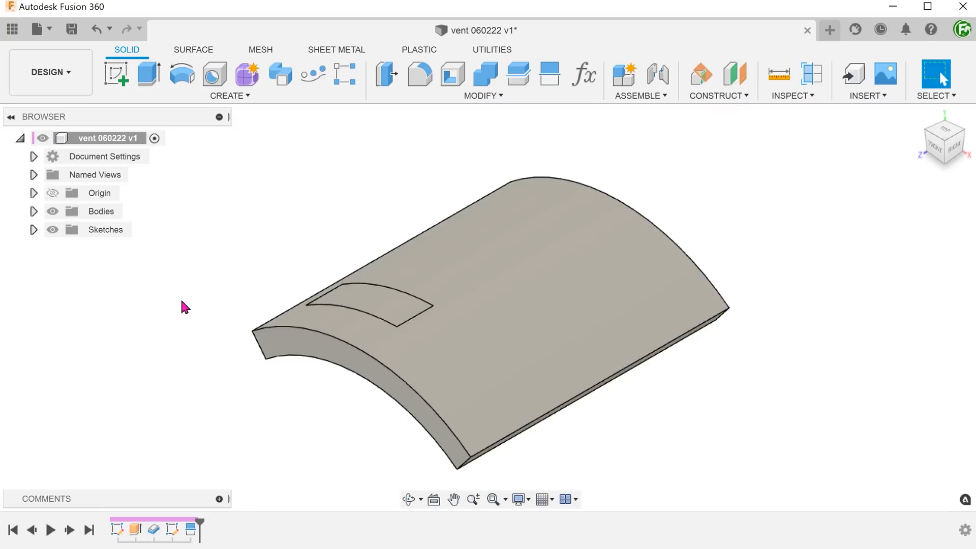
Create a construction plane offset -51.50 mm from the YZ plane
click(717, 80)
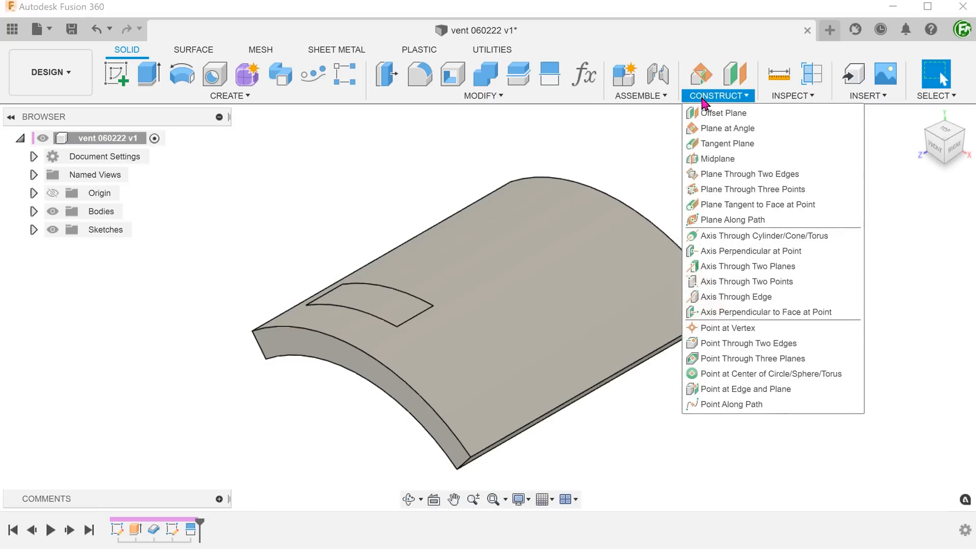
mouse_move(747, 113)
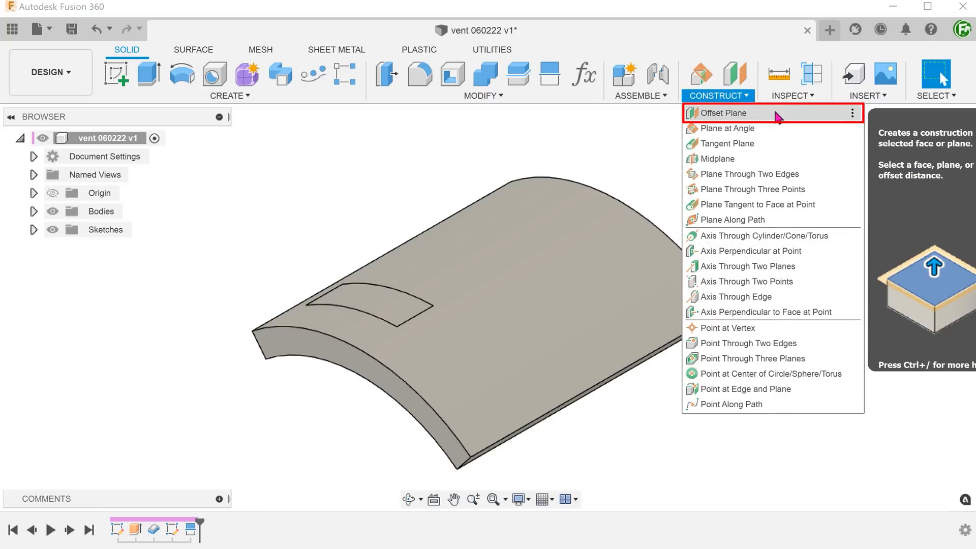
click(724, 113)
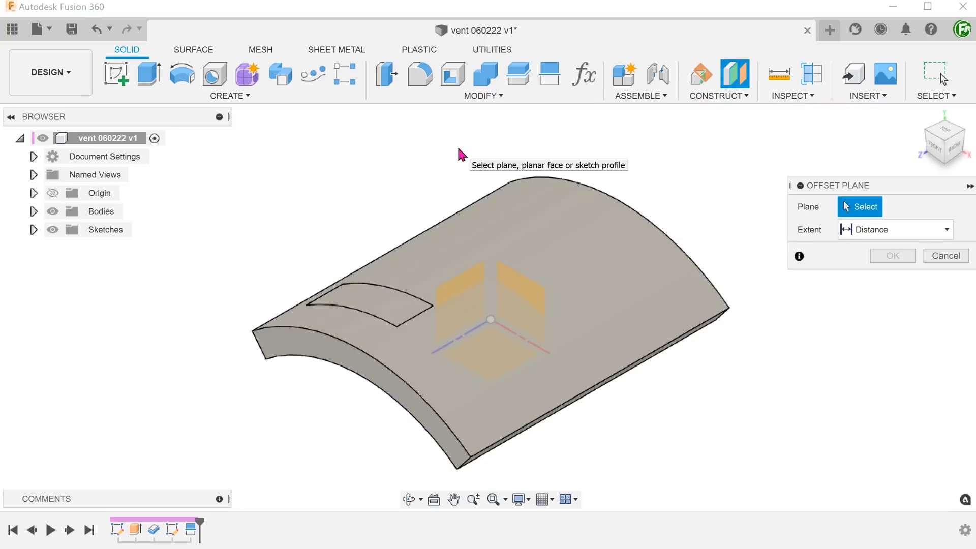
mouse_move(463, 289)
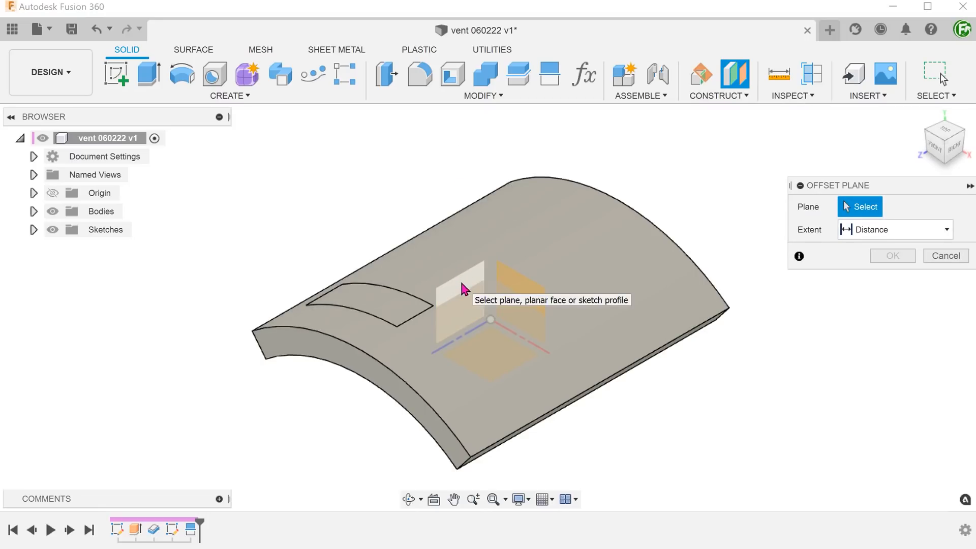
click(463, 288)
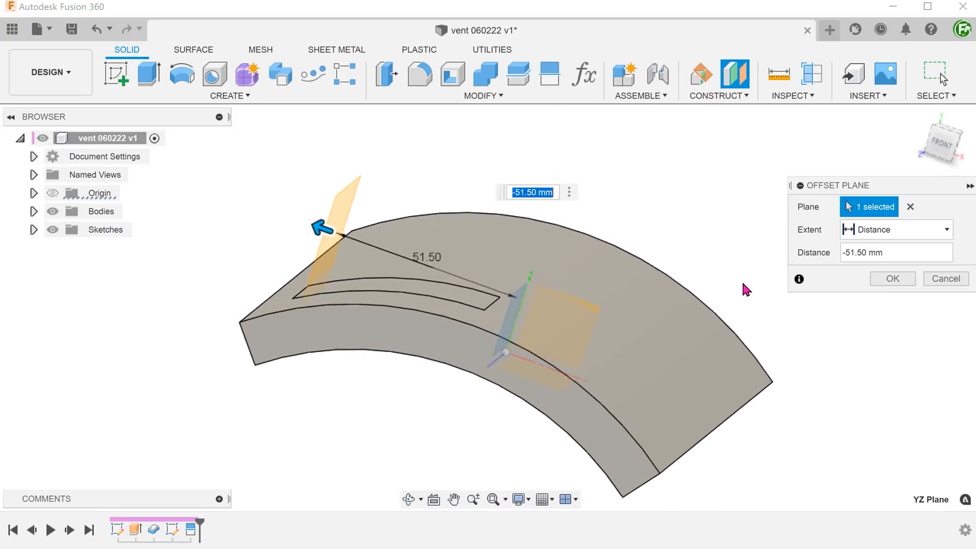
click(891, 278)
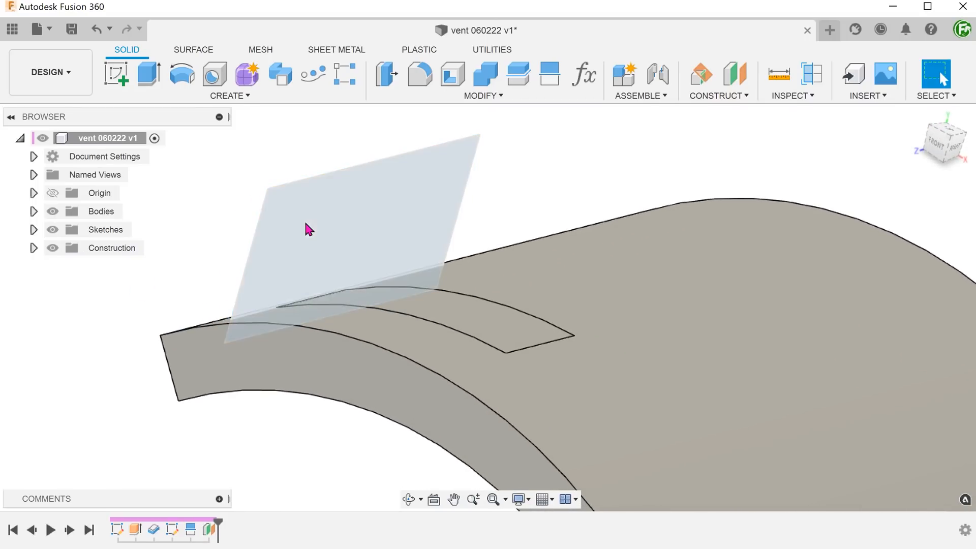
Start a sketch on Plane4 and project the outline's two end corners into it
right_click(305, 231)
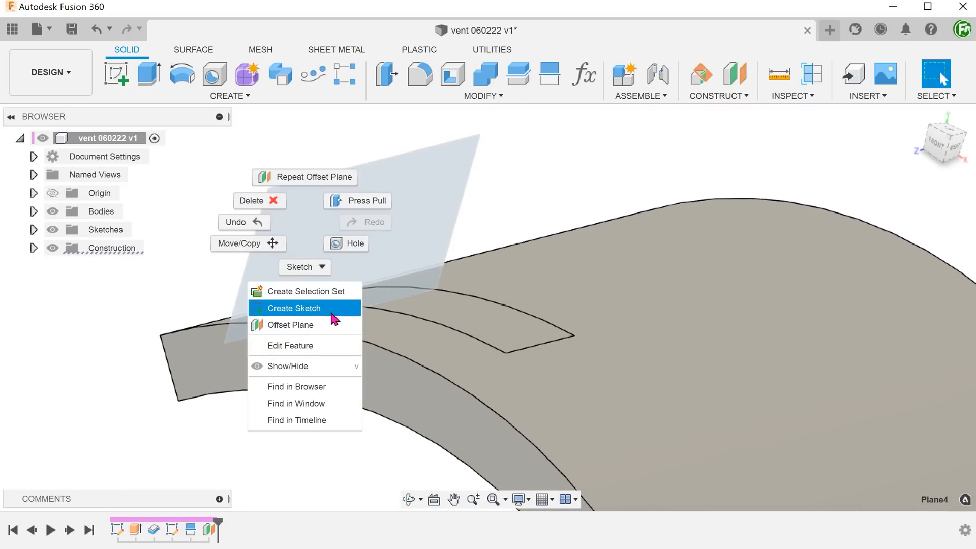
click(293, 308)
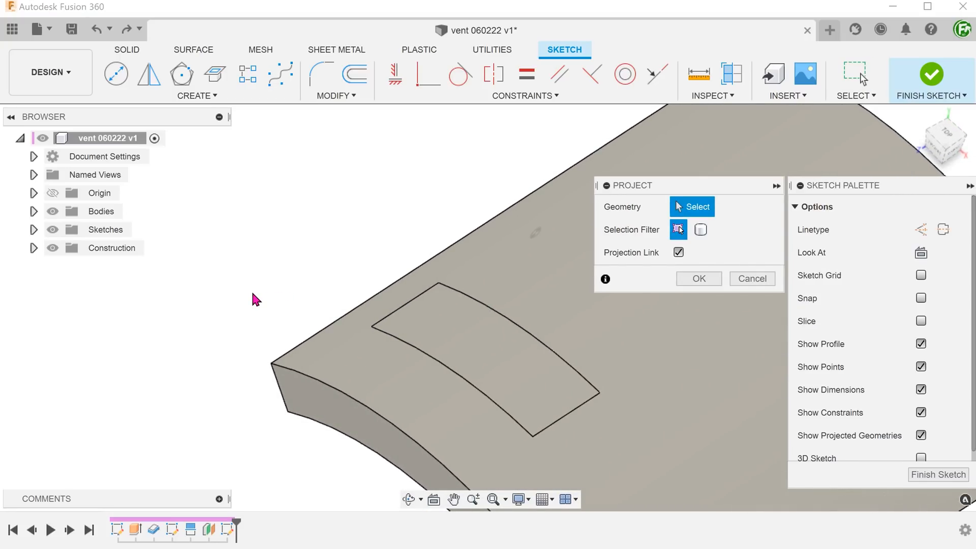
click(371, 329)
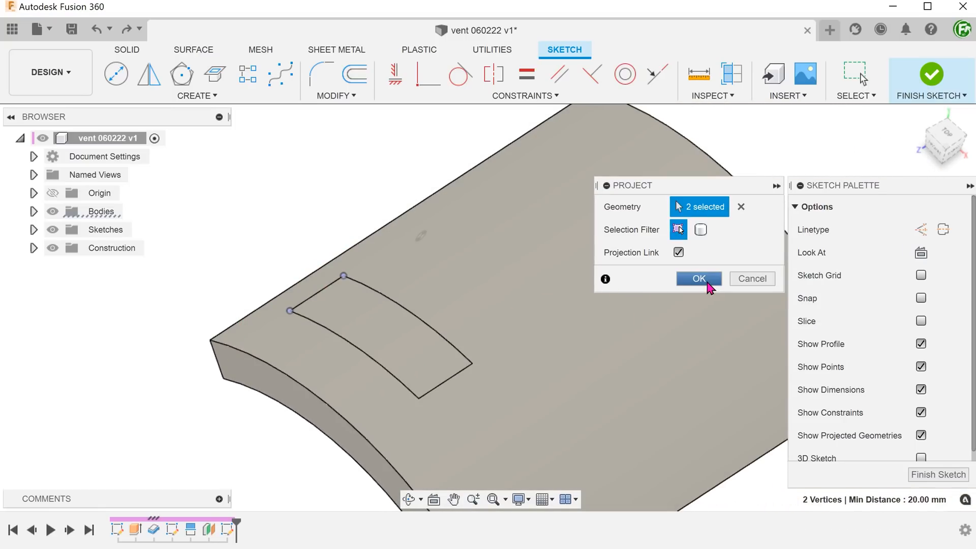
click(698, 279)
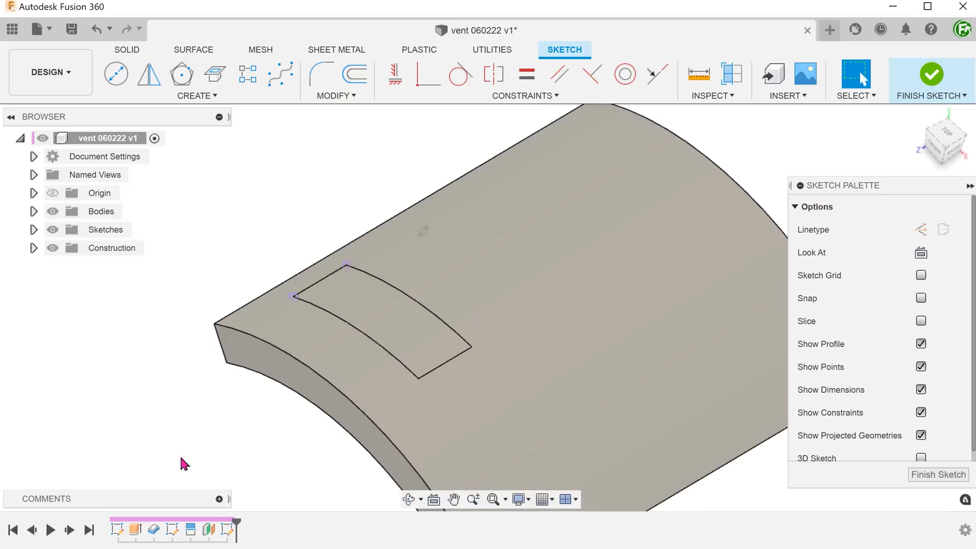
click(52, 211)
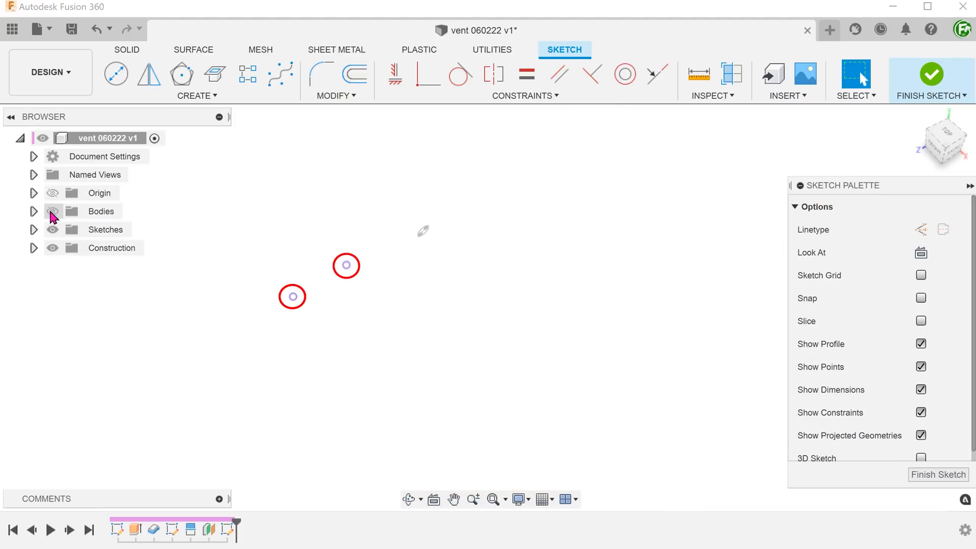
click(52, 211)
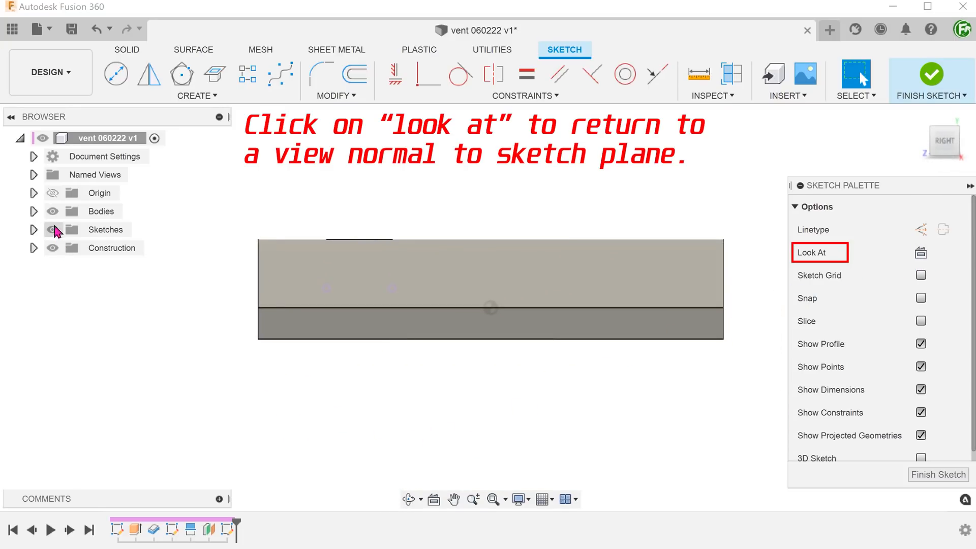
Hide the body and draw a tilted 3-point rectangle across both projected points
click(812, 252)
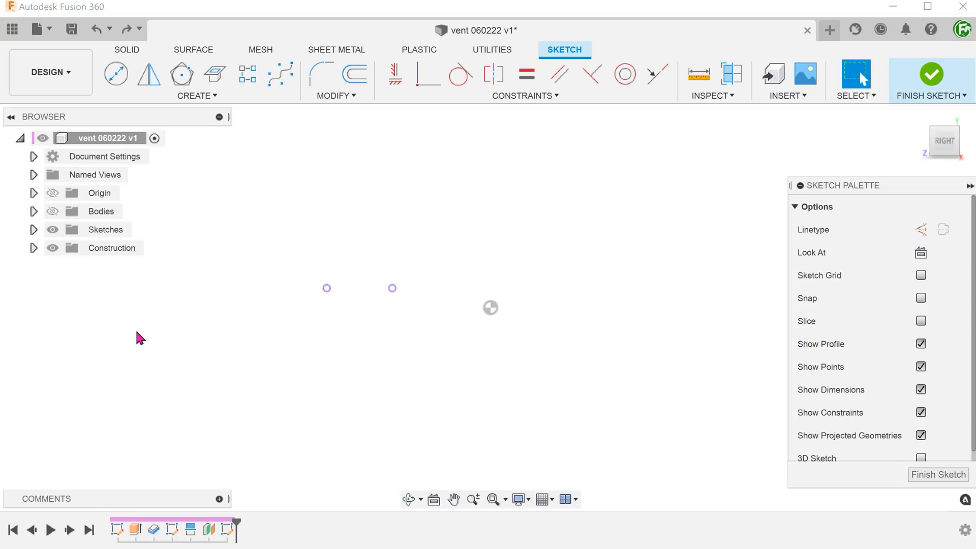
click(197, 95)
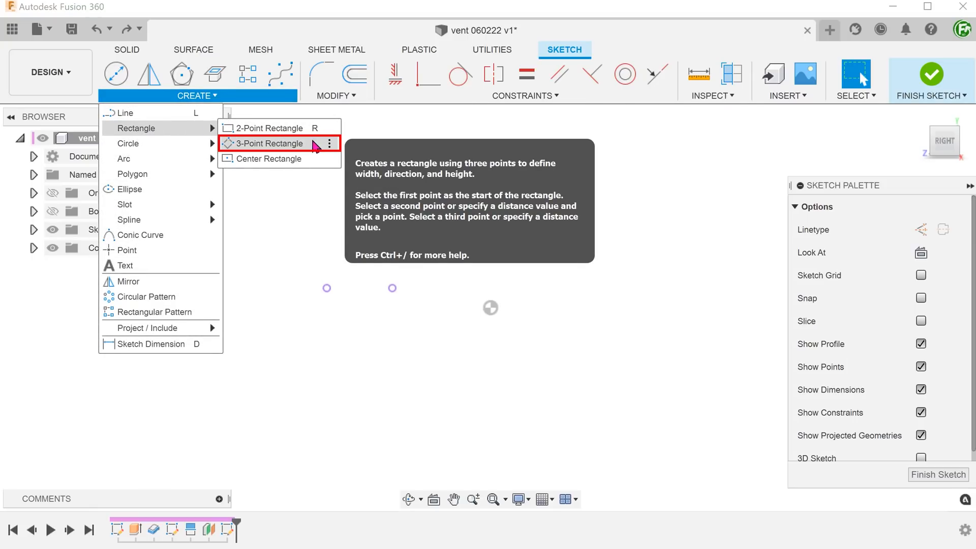
click(269, 143)
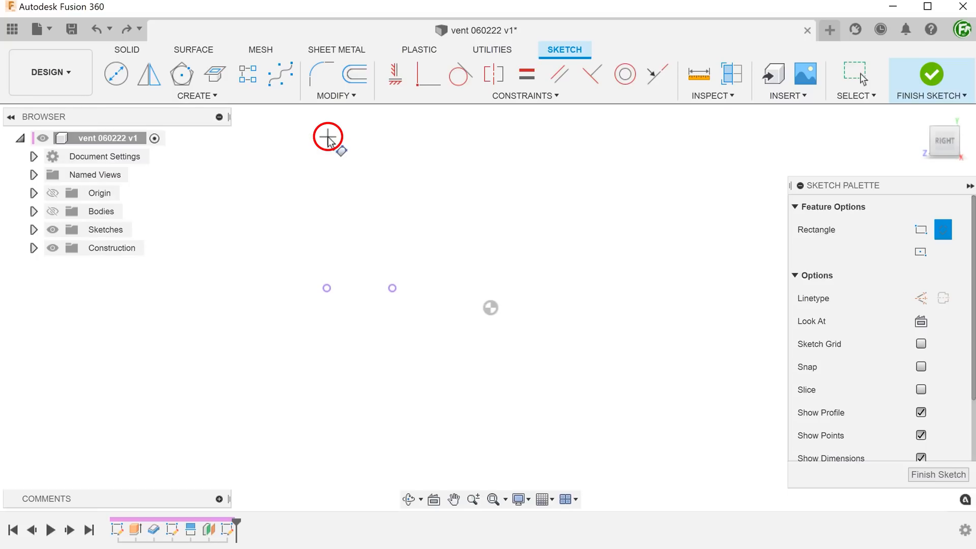
click(328, 136)
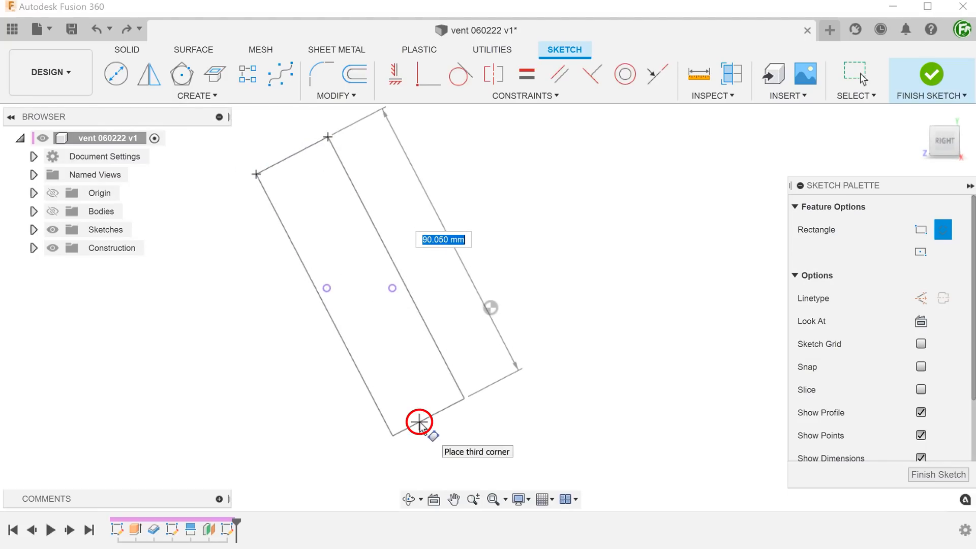
click(419, 422)
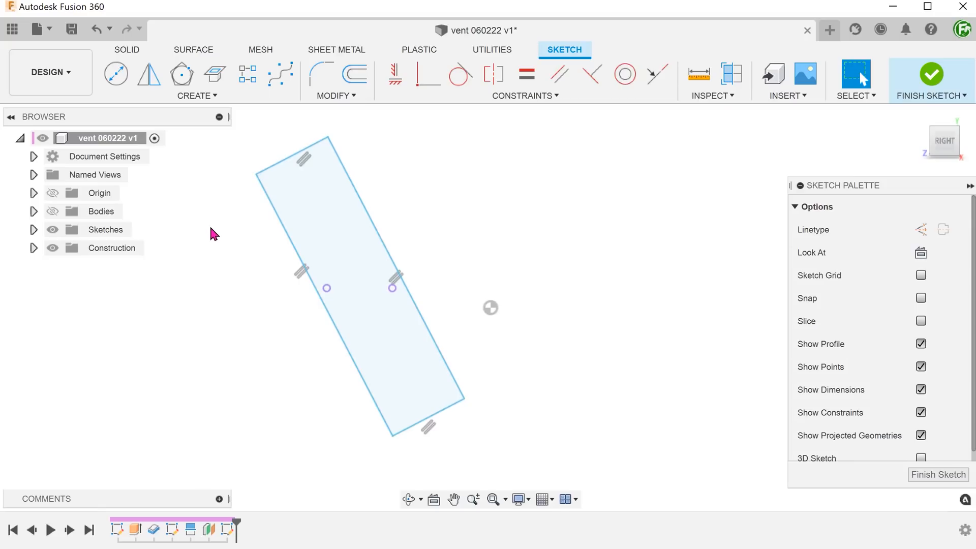
click(524, 95)
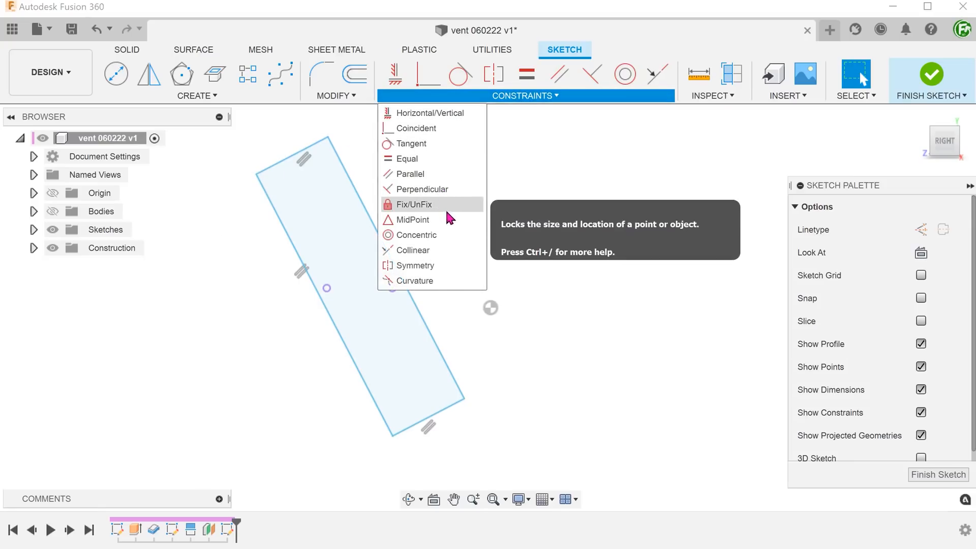
mouse_move(430, 219)
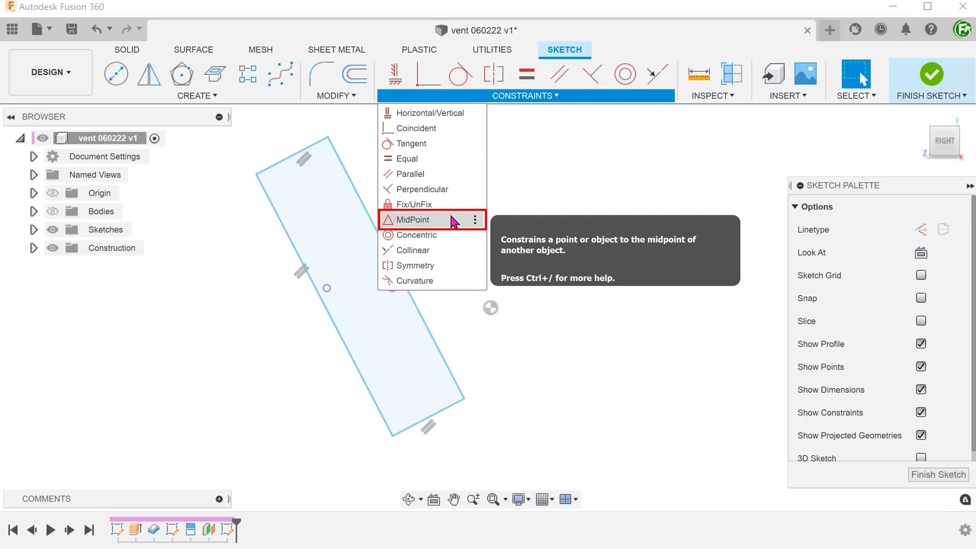
Constrain the rectangle sides' midpoints to the projected points and set a 30° angle
click(410, 219)
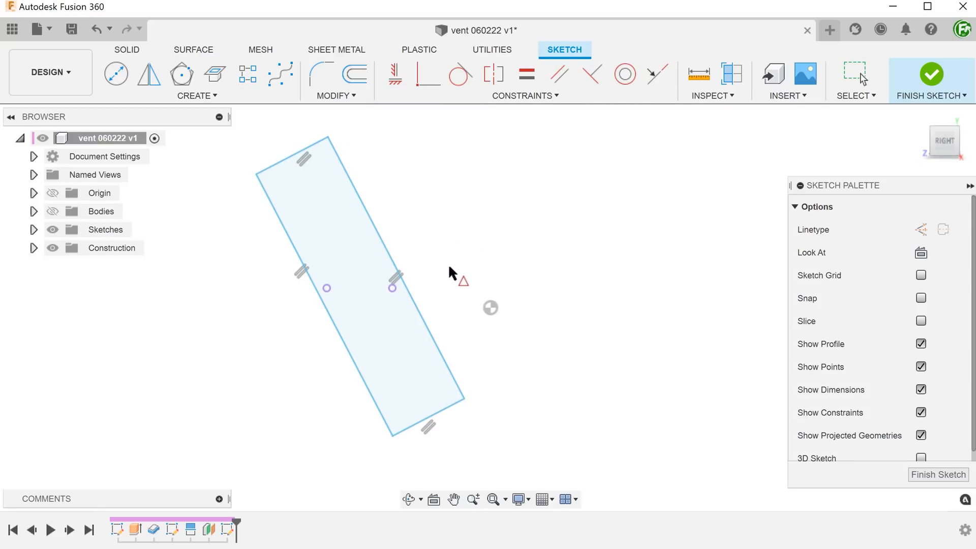
click(396, 274)
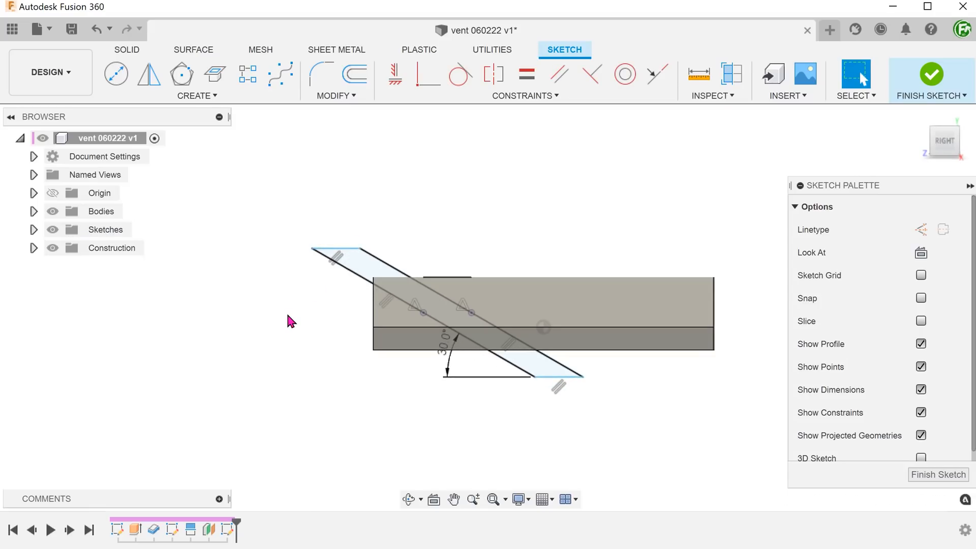
click(53, 211)
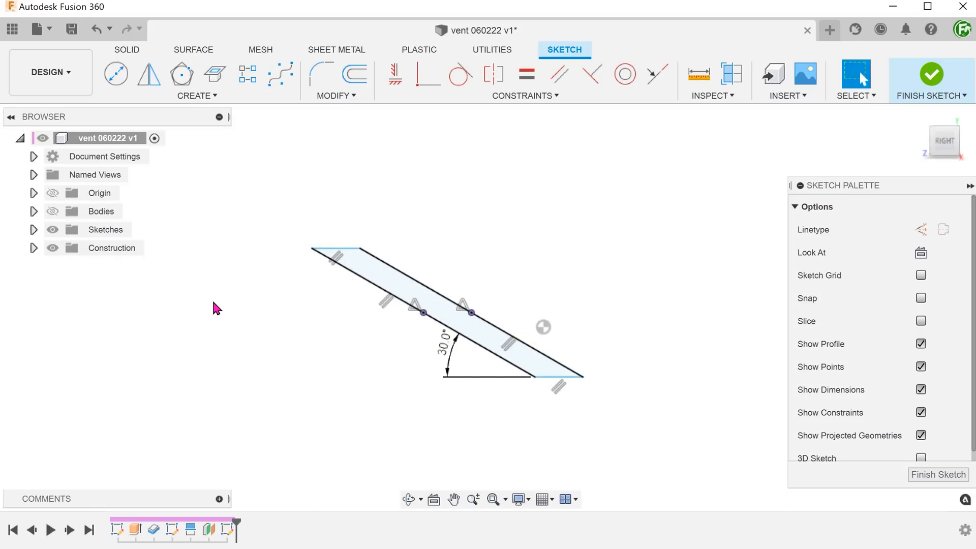
mouse_move(557, 378)
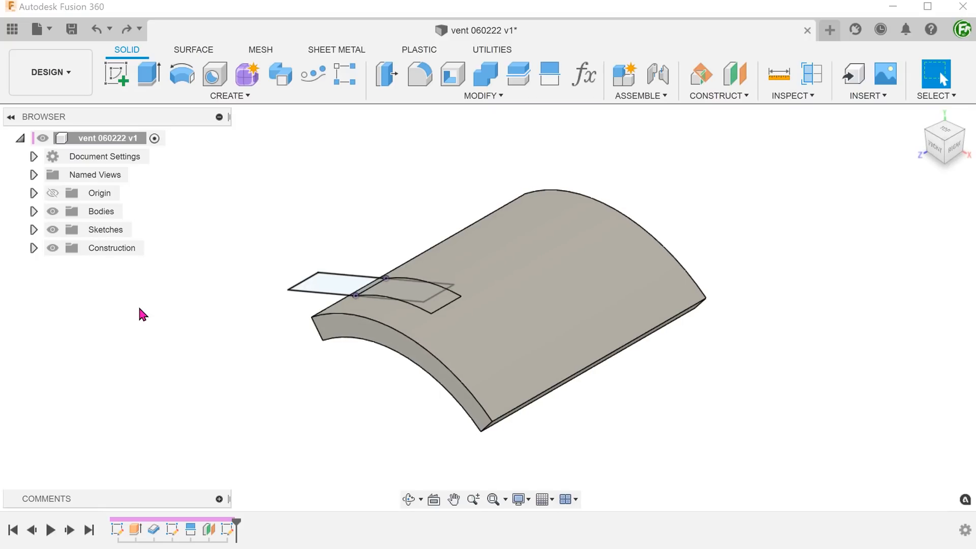
Sweep-cut the rectangle profile along the arc edge with Parallel orientation
click(228, 95)
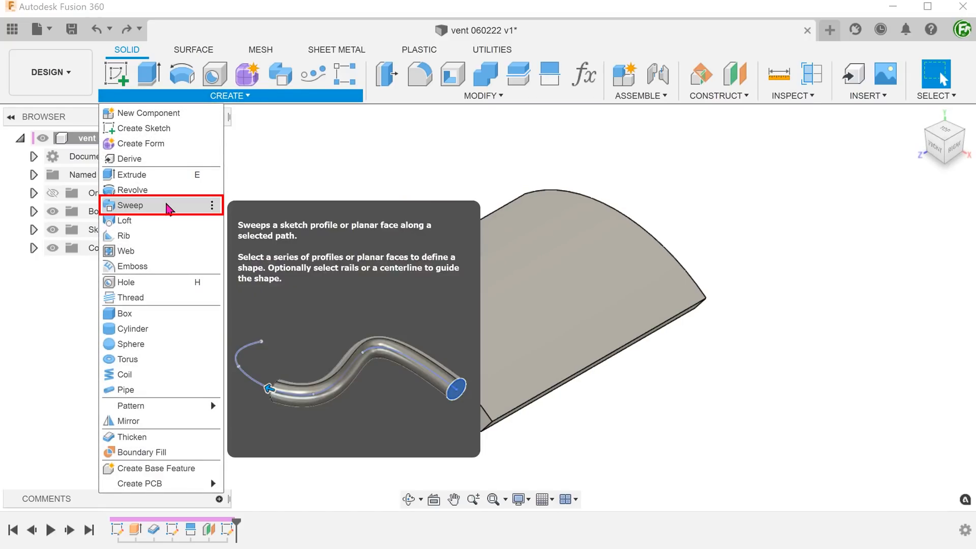
click(131, 205)
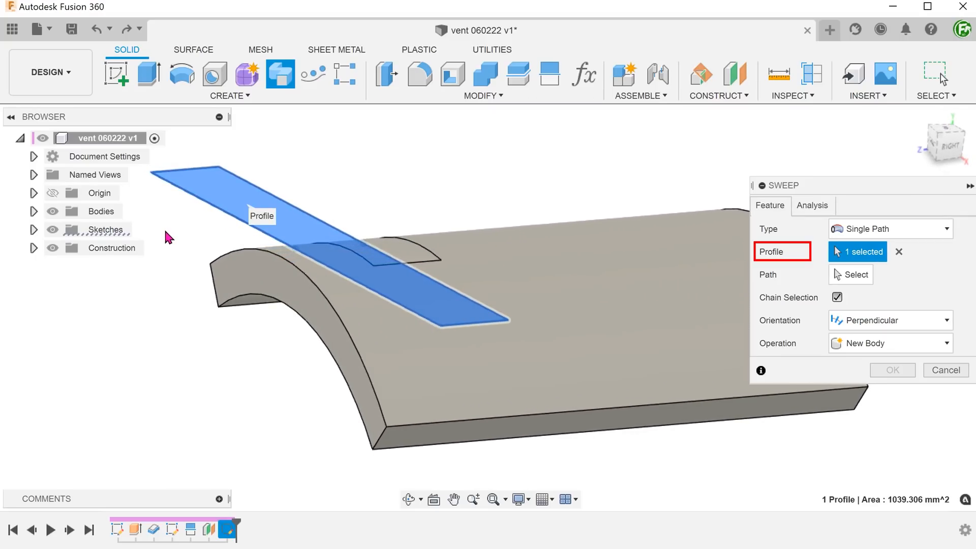
click(856, 274)
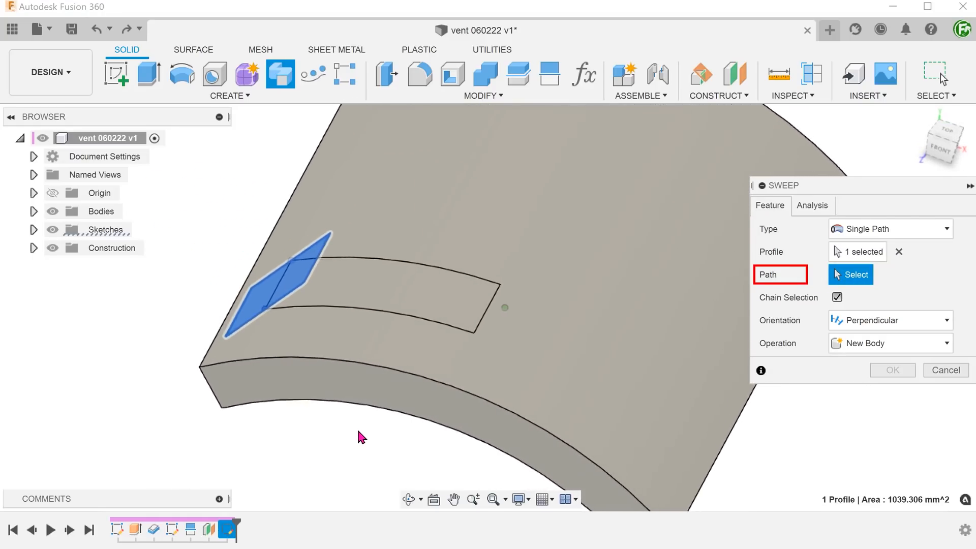
mouse_move(410, 325)
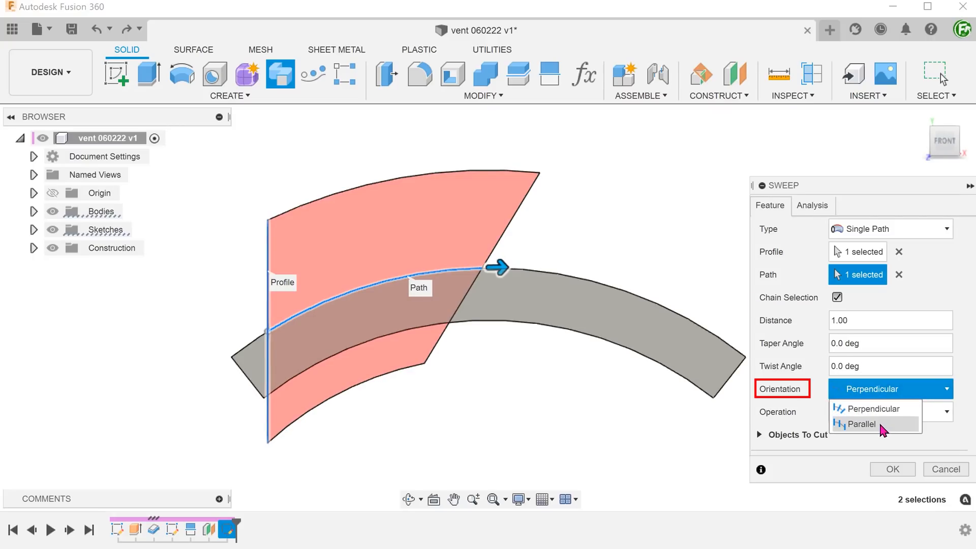
click(859, 424)
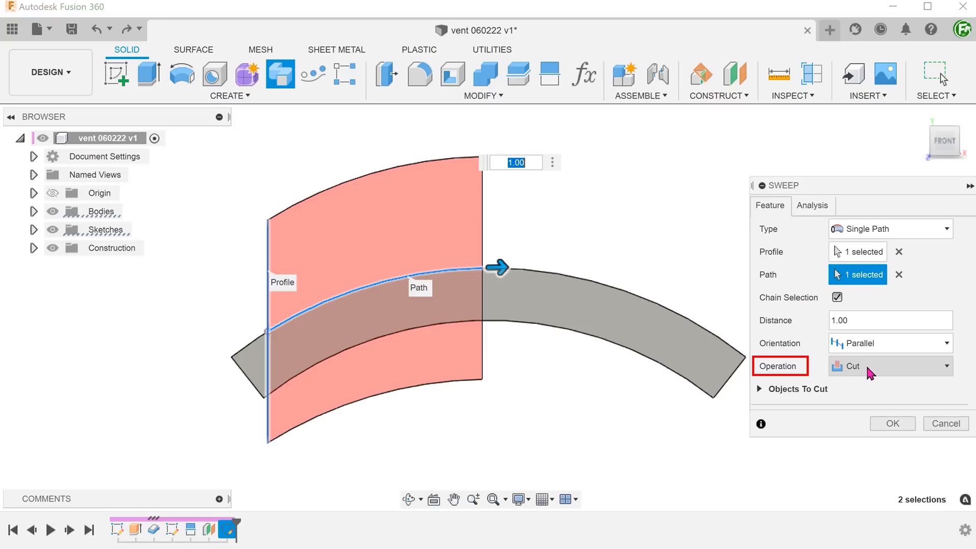
mouse_move(875, 398)
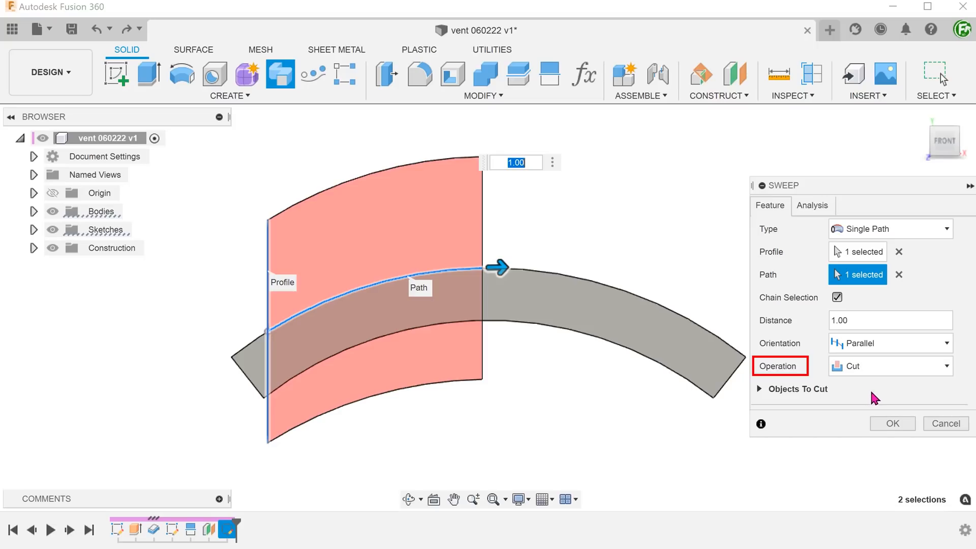
click(891, 423)
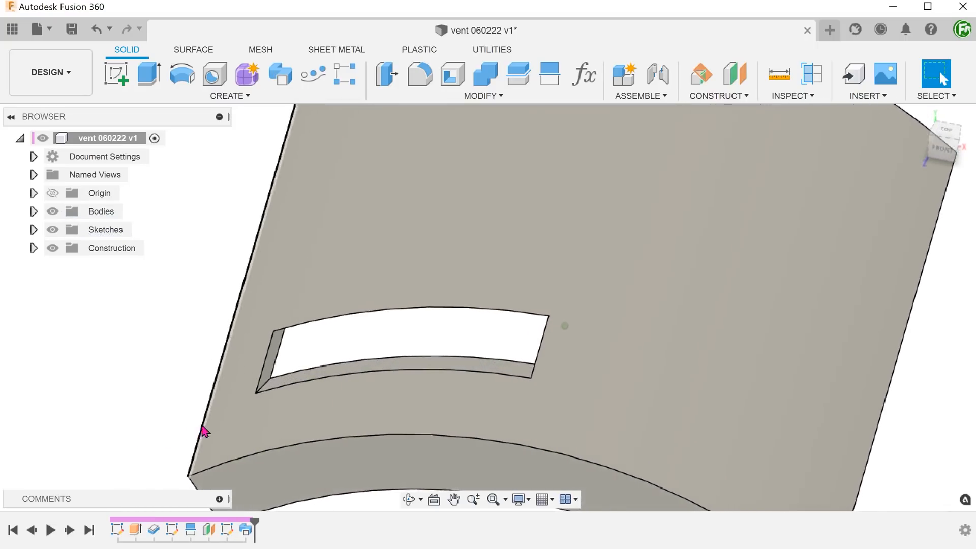
Save the single-slot design as version 2 and show the Create menu's pattern commands
click(432, 375)
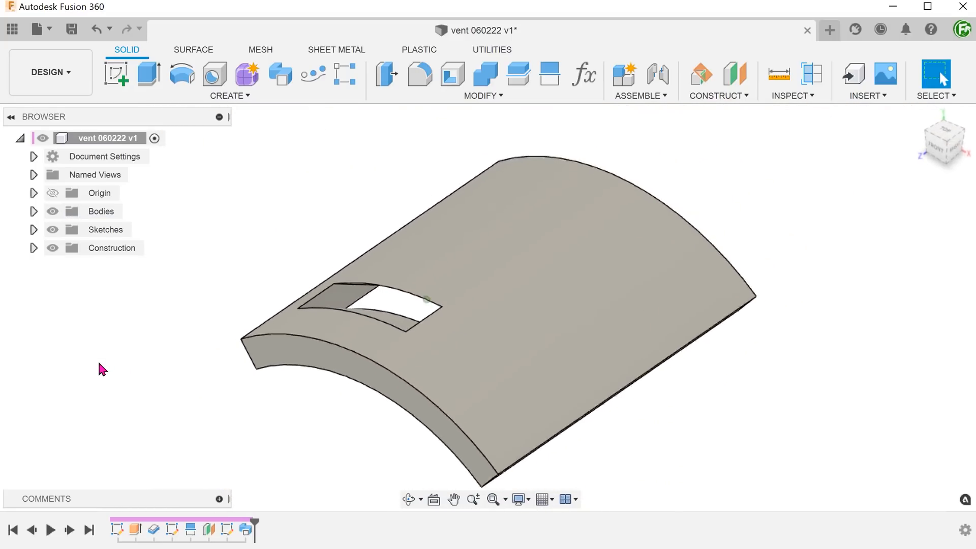
click(71, 29)
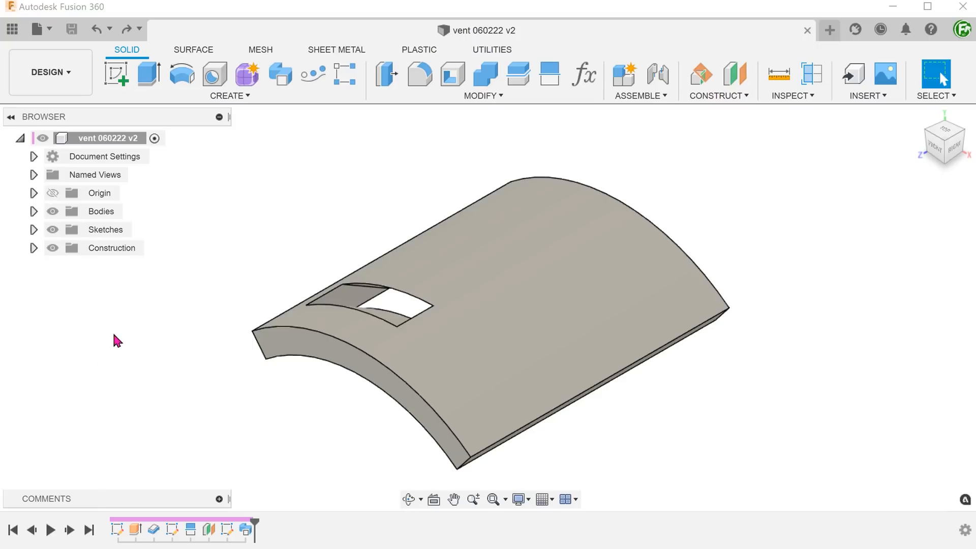
click(228, 80)
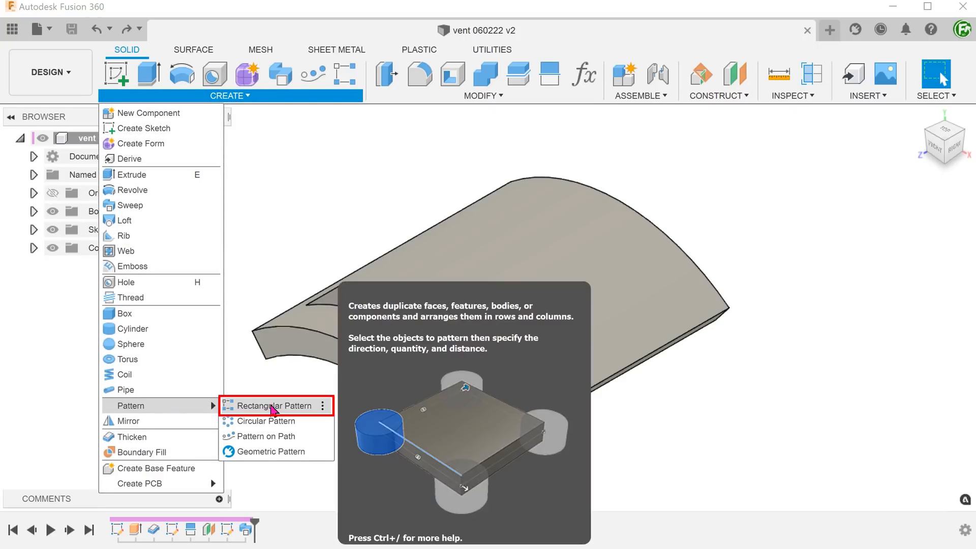
Pattern the cutout feature 4 times at -23 mm spacing with Optimized compute
click(269, 405)
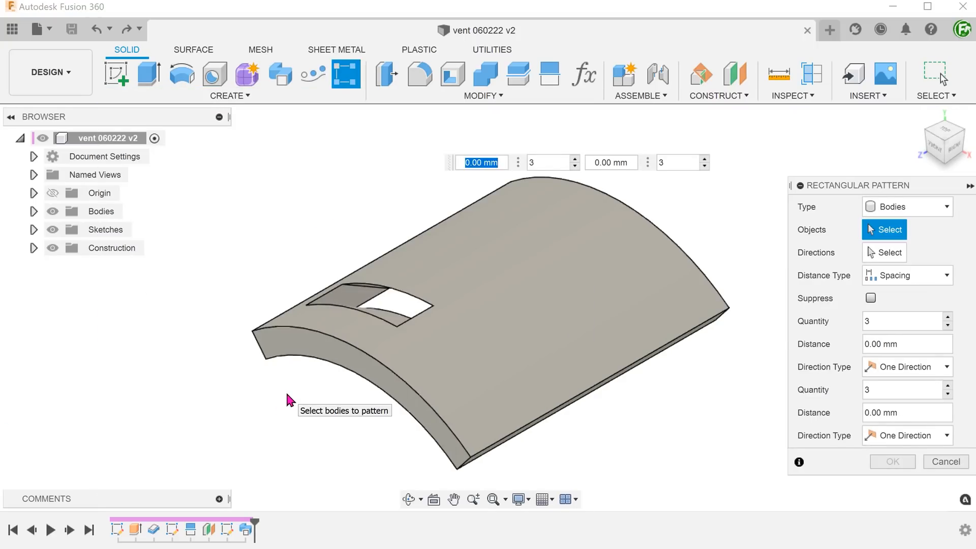
click(905, 206)
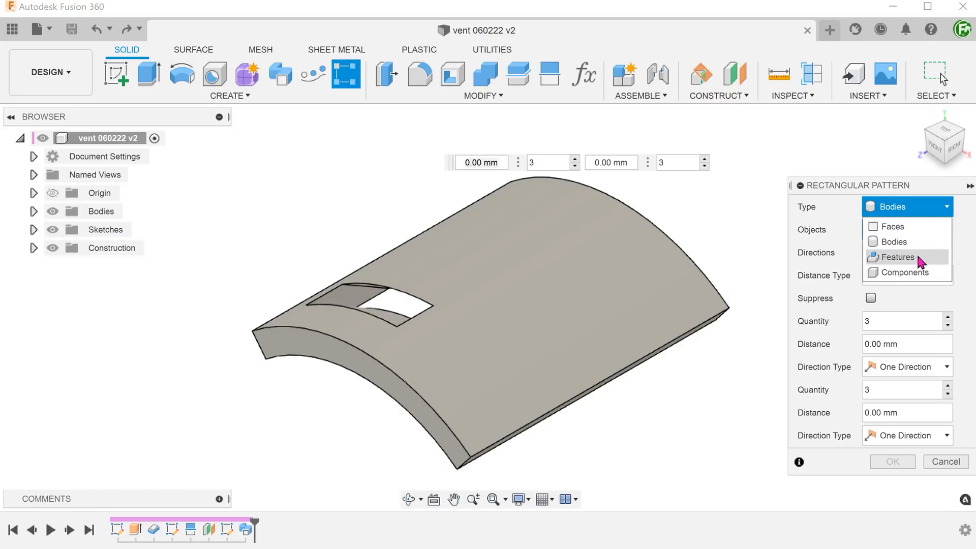
click(895, 256)
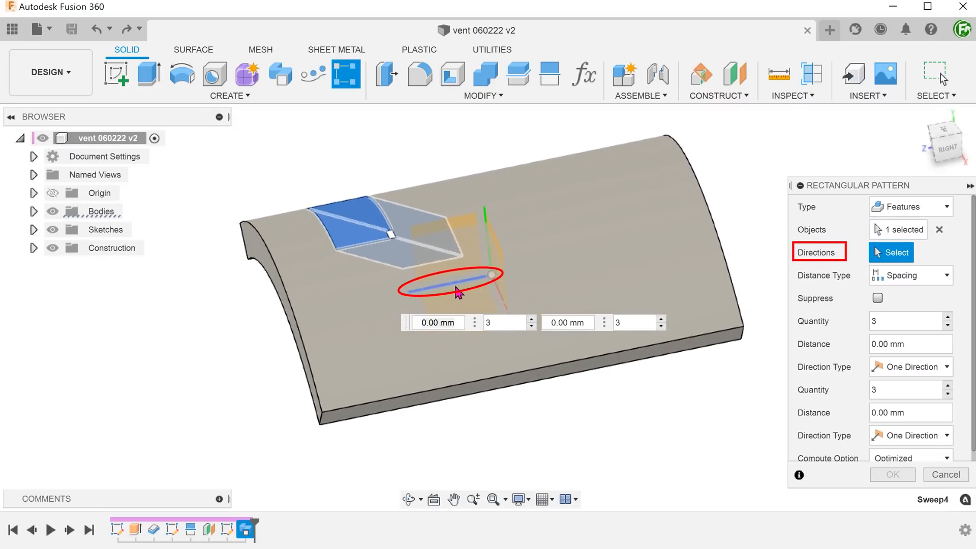
click(449, 280)
text(4)
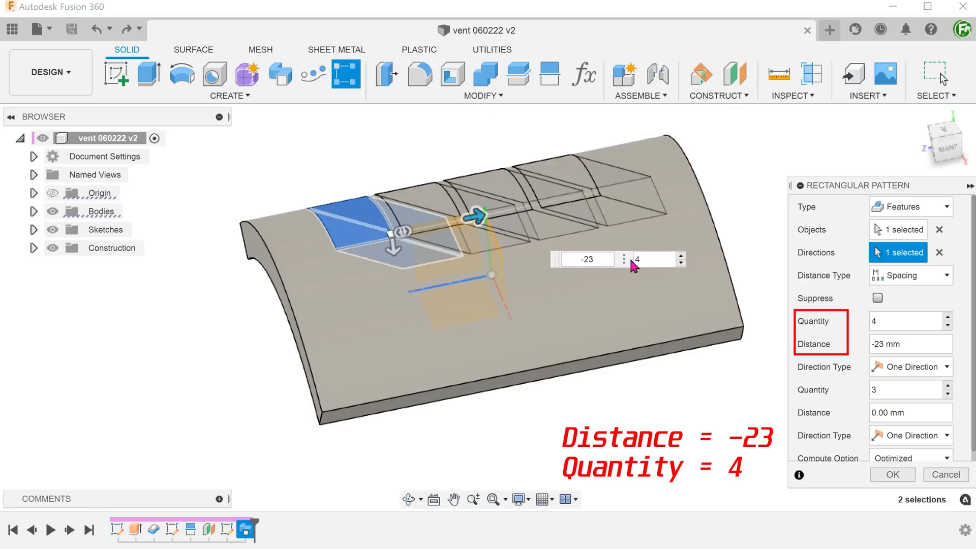
mouse_move(909, 432)
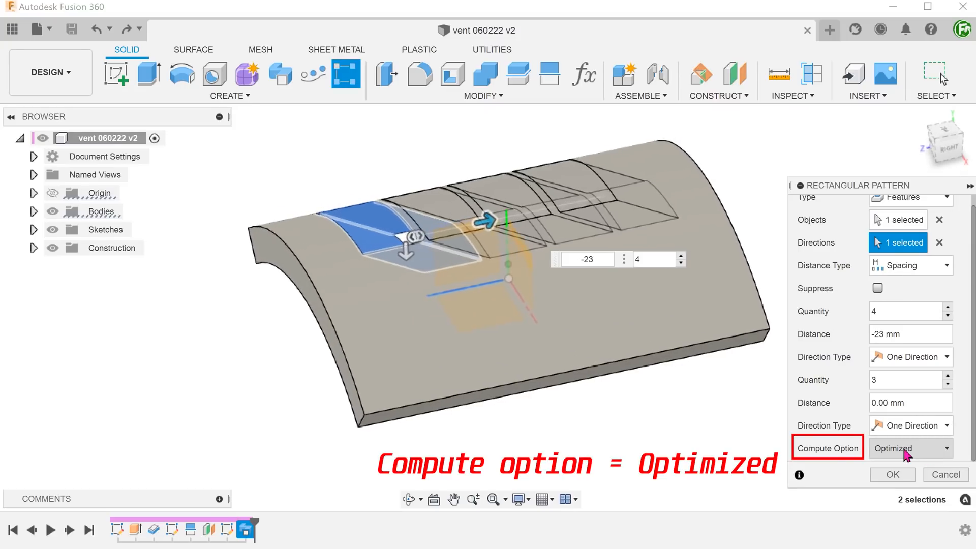
click(891, 474)
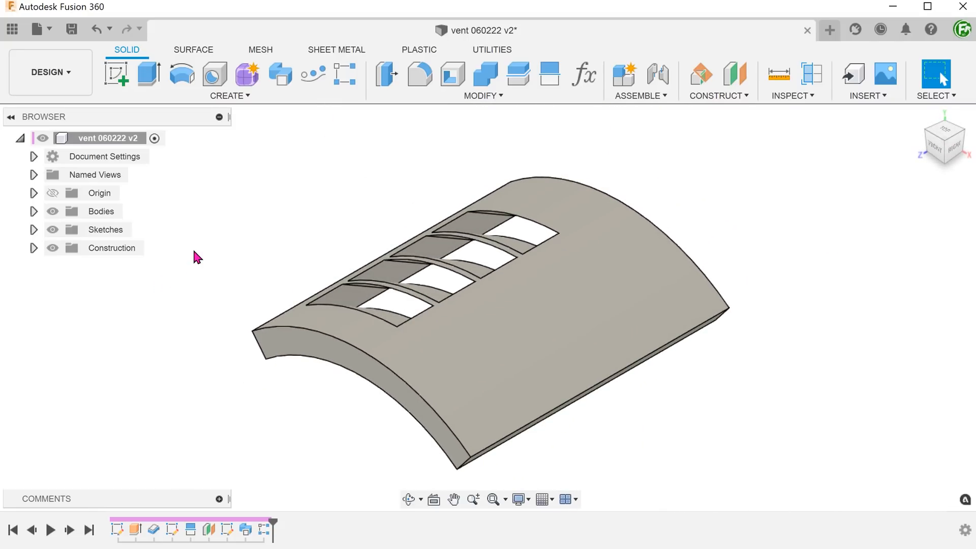
click(229, 81)
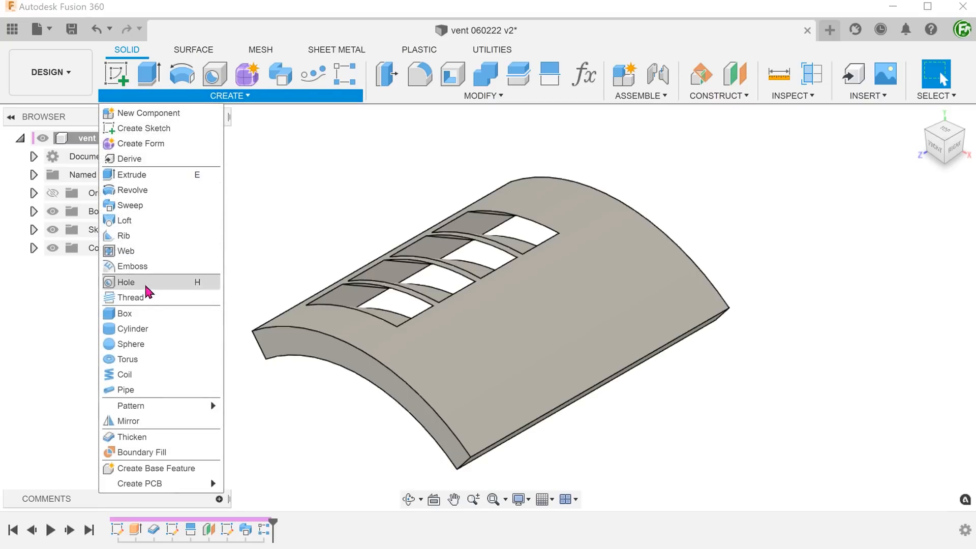
mouse_move(129, 421)
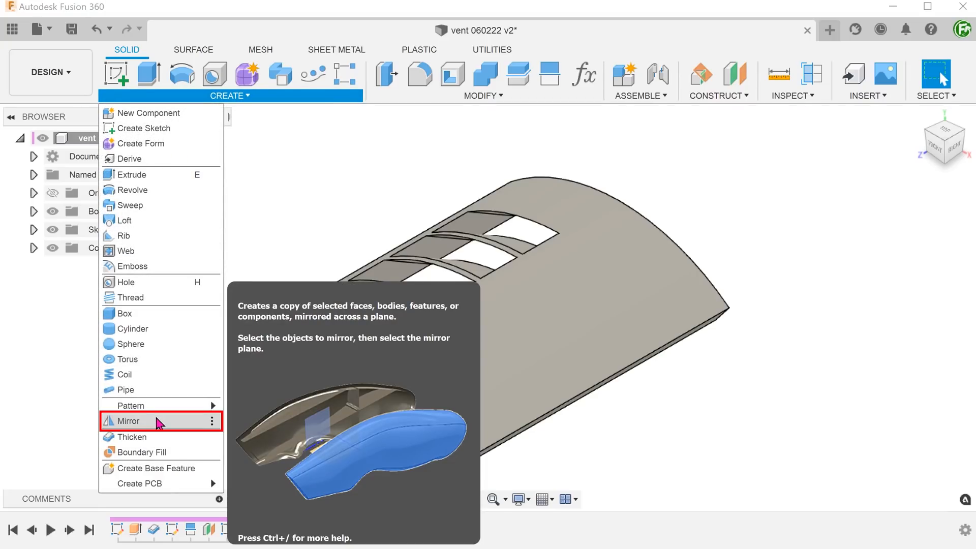
Mirror the cutout feature and its pattern across the mid plane, giving eight slots
click(129, 421)
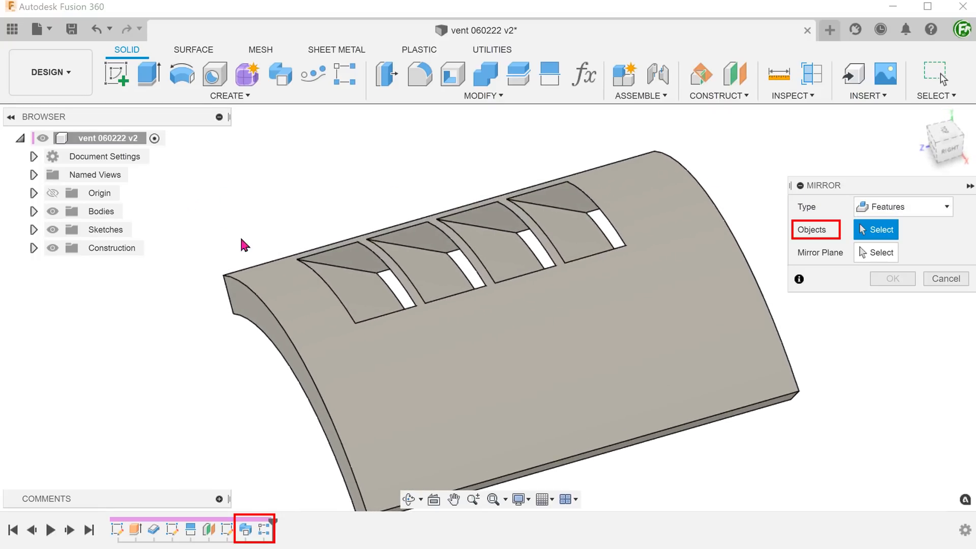
click(411, 246)
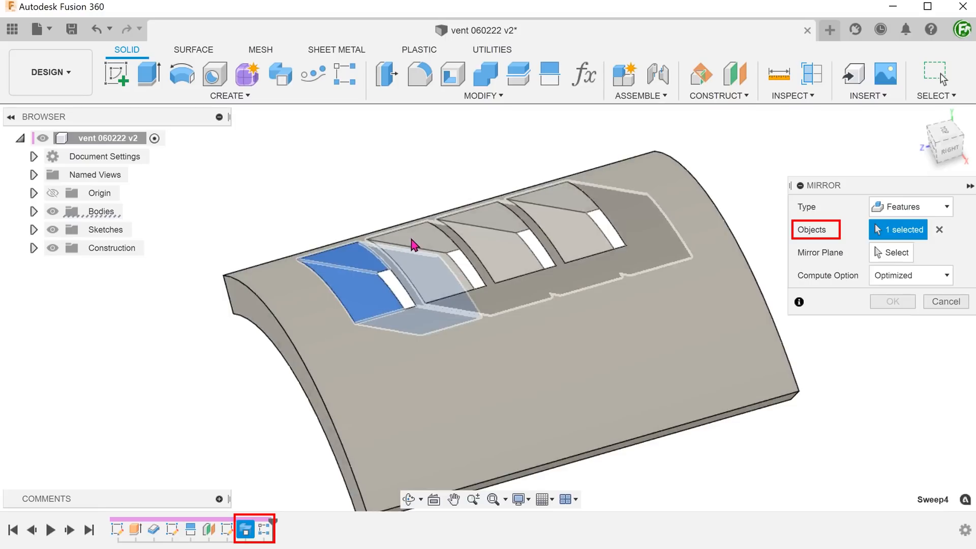
click(436, 231)
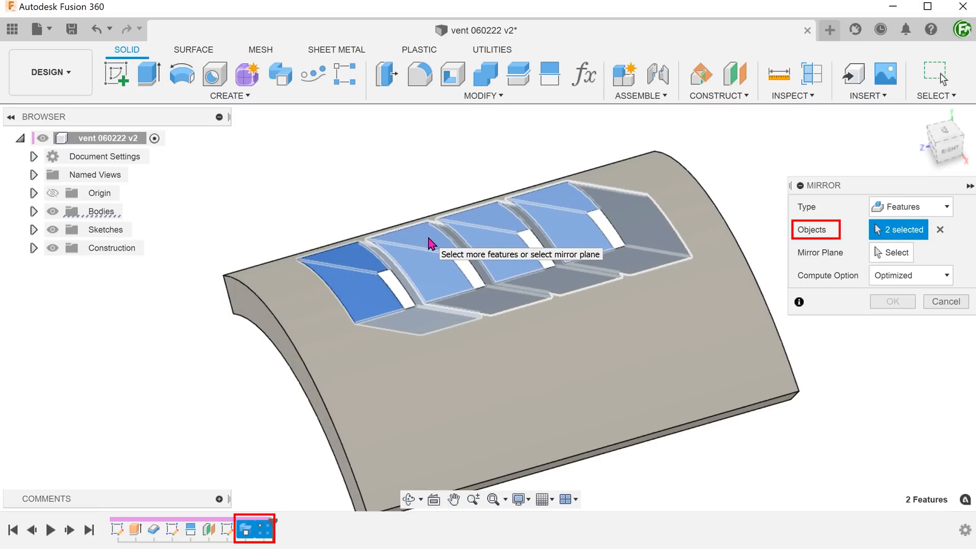
click(896, 252)
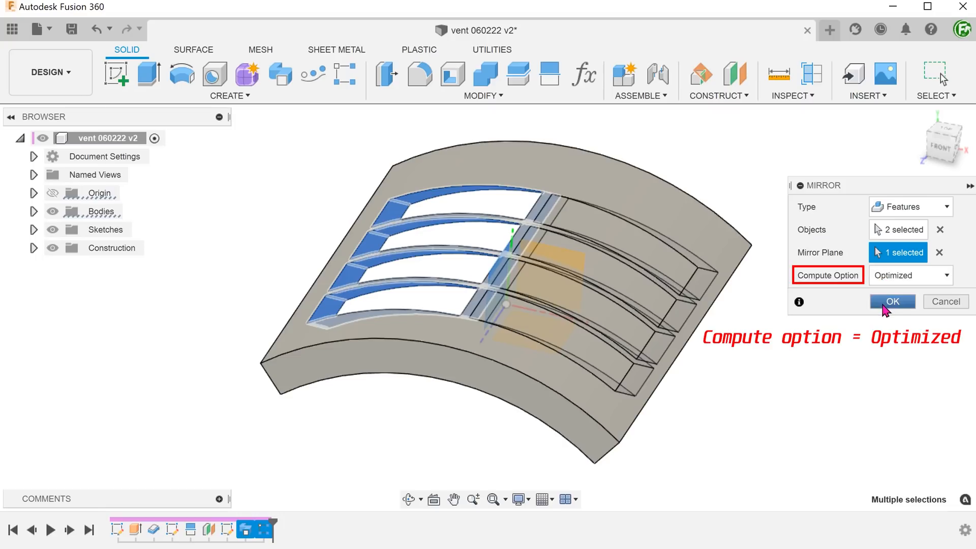
click(892, 302)
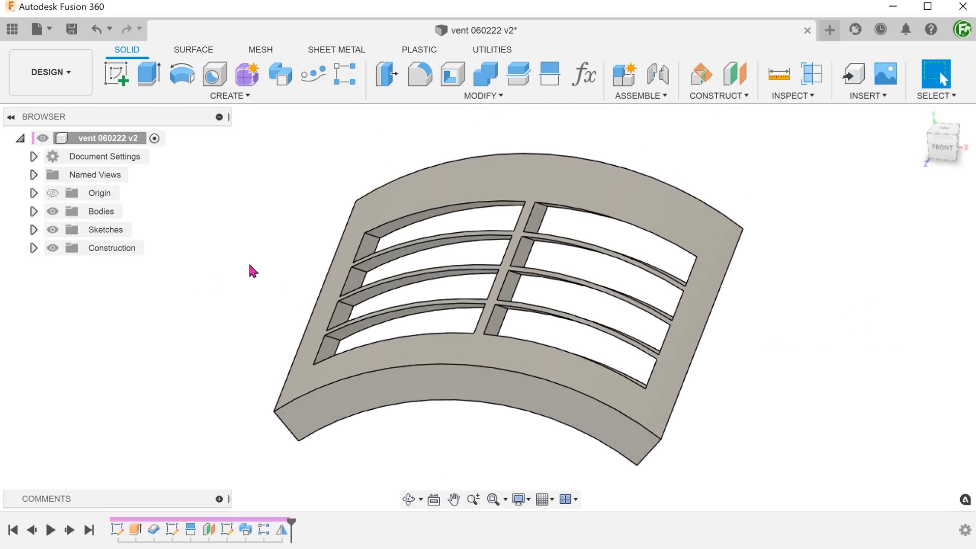
click(812, 73)
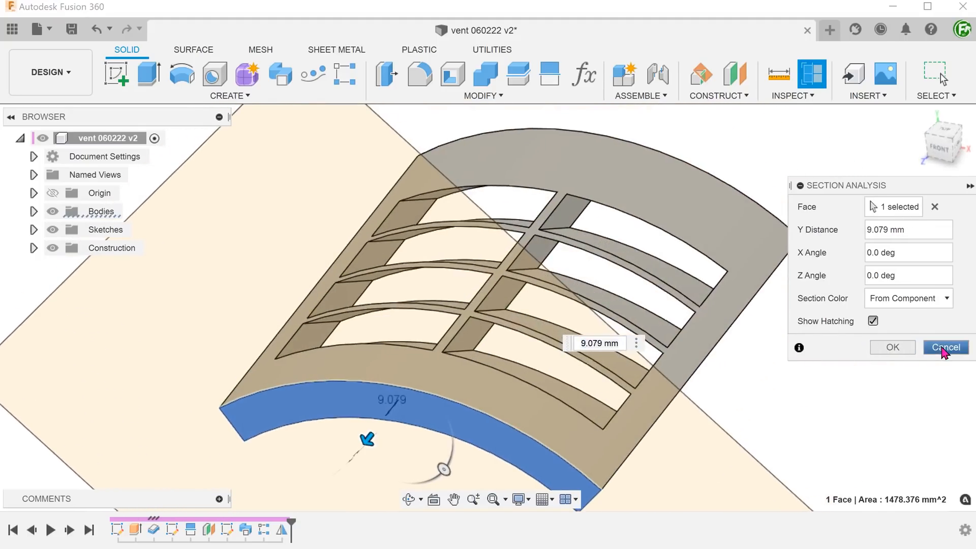
click(945, 347)
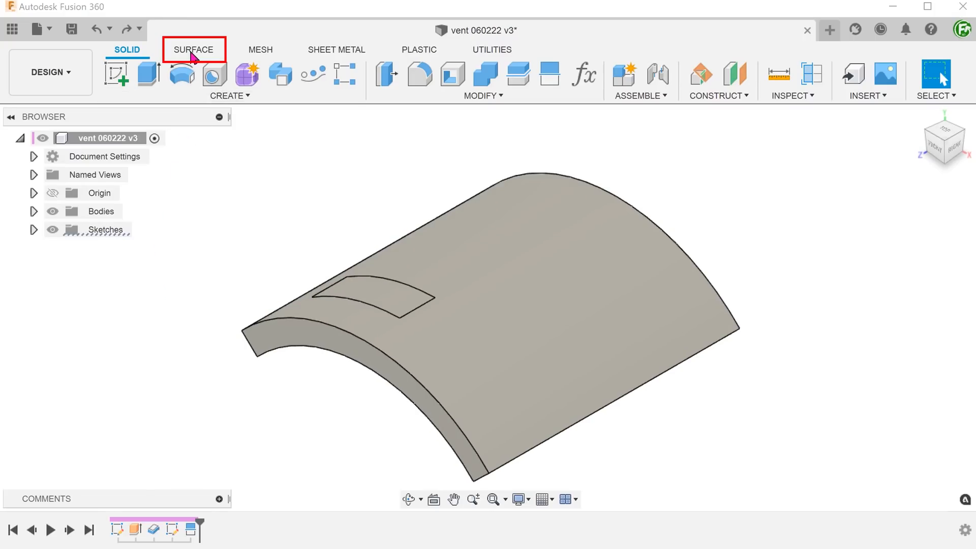
Switch to the Surface workspace and show its creation commands
click(194, 49)
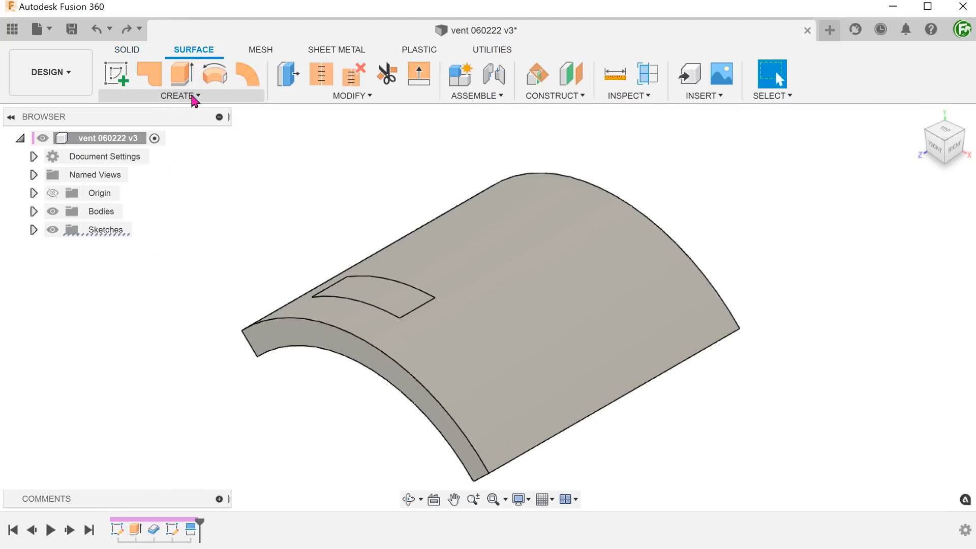
click(179, 95)
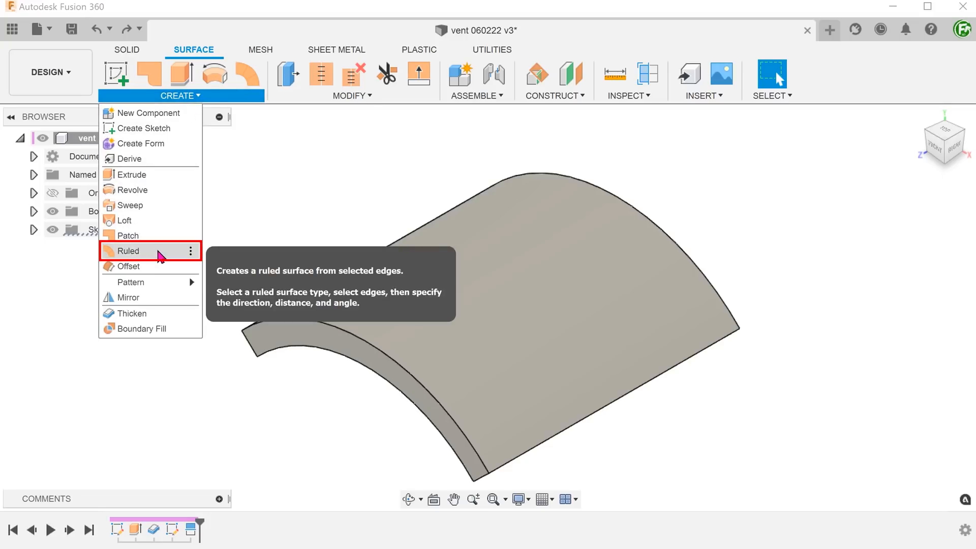
Start a ruled surface on the cutout's curved edge, with type set to Direction
click(127, 251)
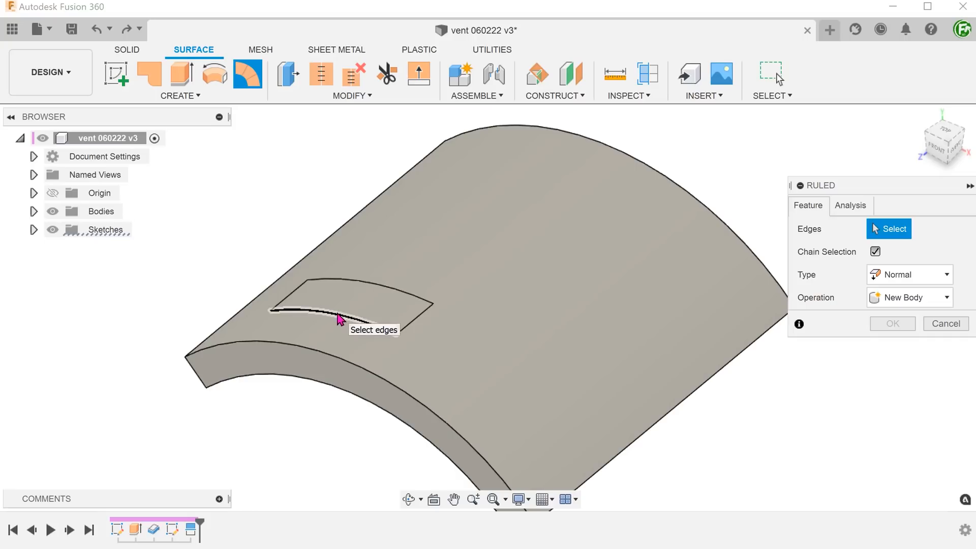
click(339, 310)
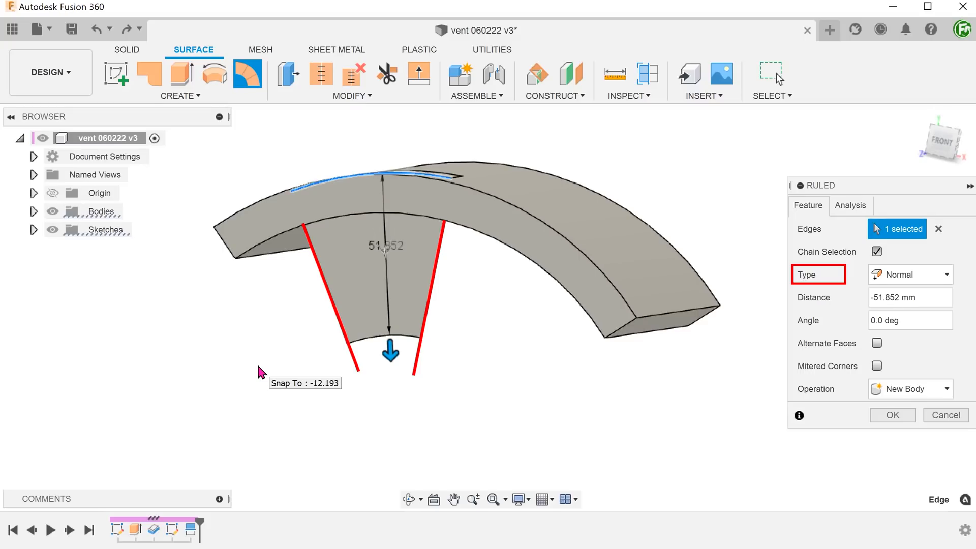
mouse_move(910, 280)
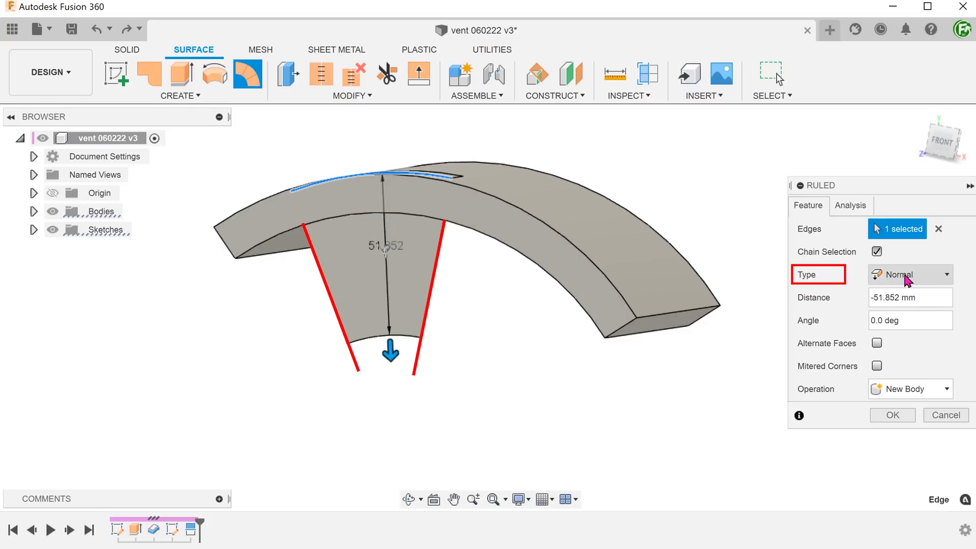
click(909, 274)
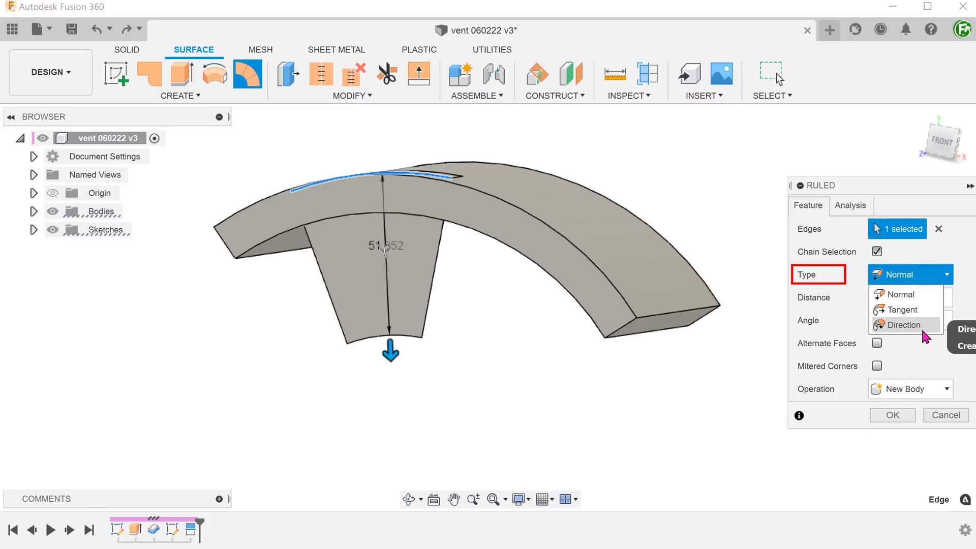
click(902, 324)
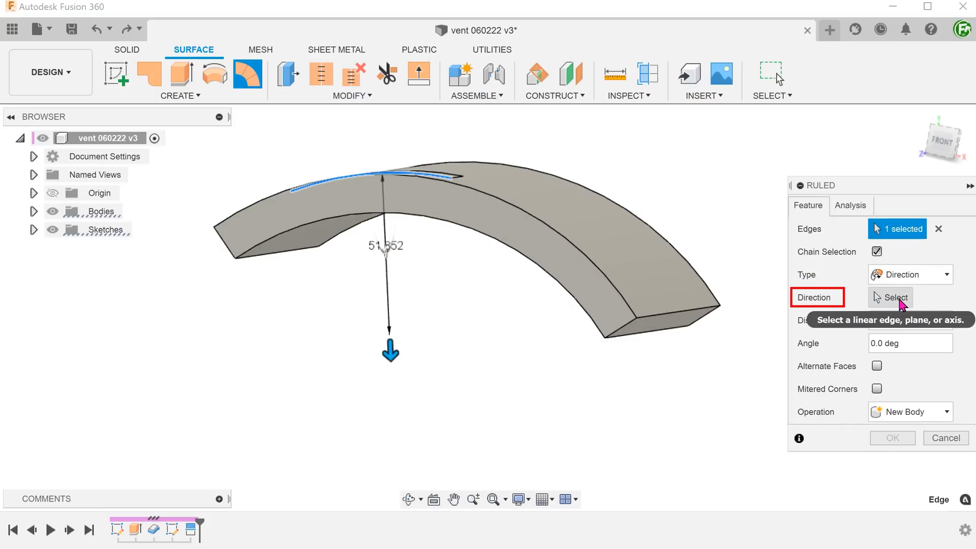
Pick the direction reference and set the ruled surface angle to -60
click(479, 274)
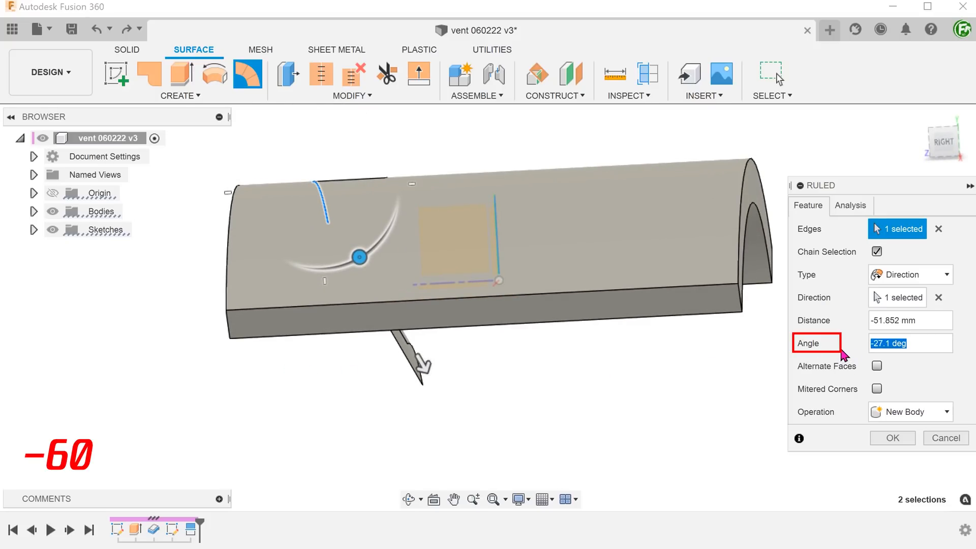
text(-60)
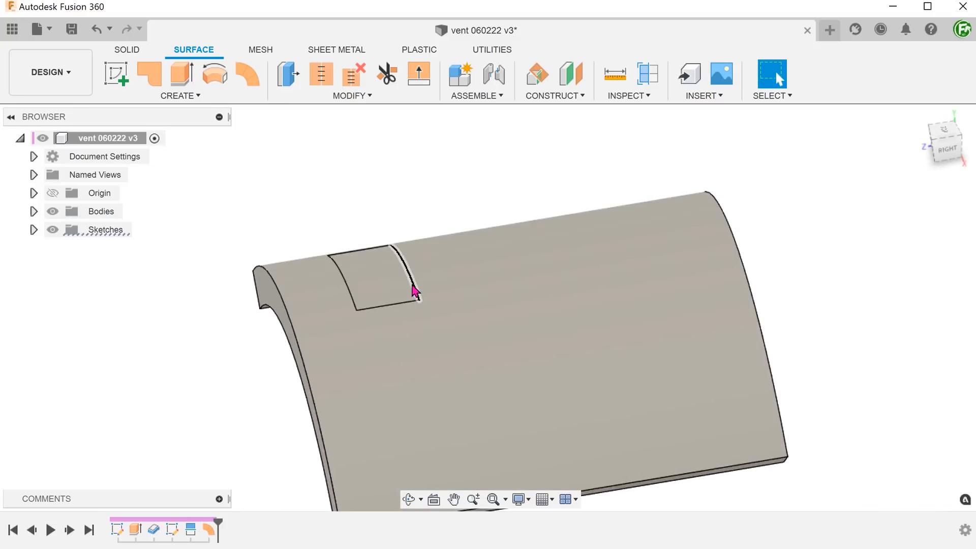
Rectangular-pattern the ruled surface body along an edge: 2 instances, -20 mm apart
click(405, 274)
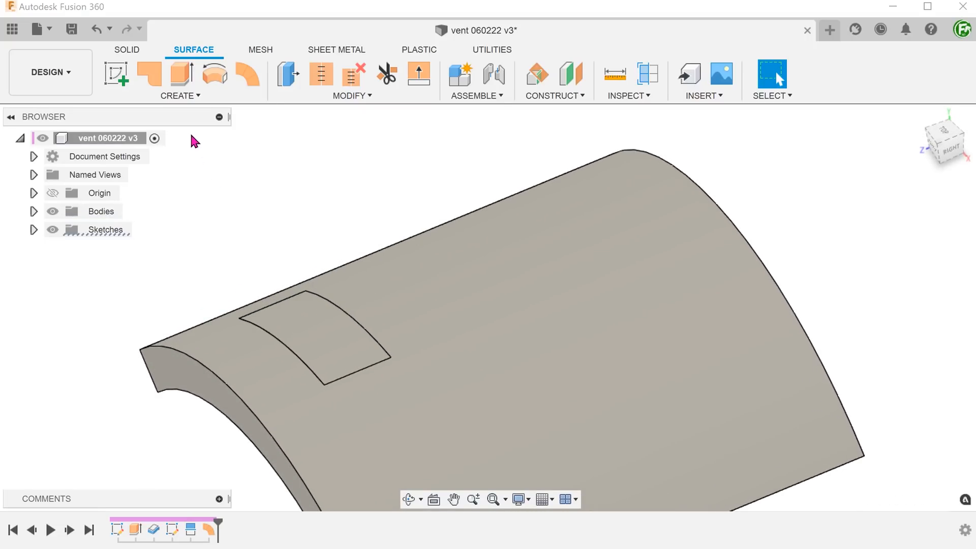
click(180, 80)
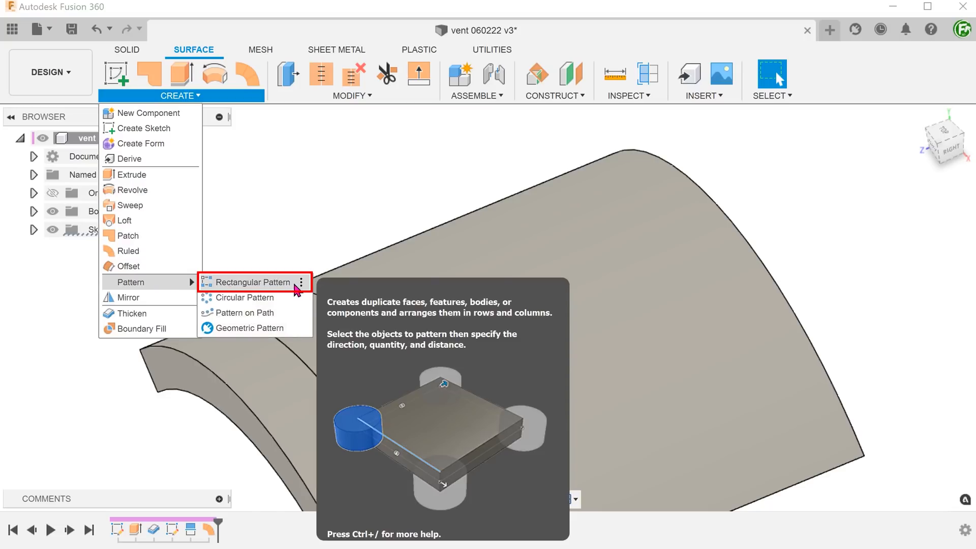
click(252, 282)
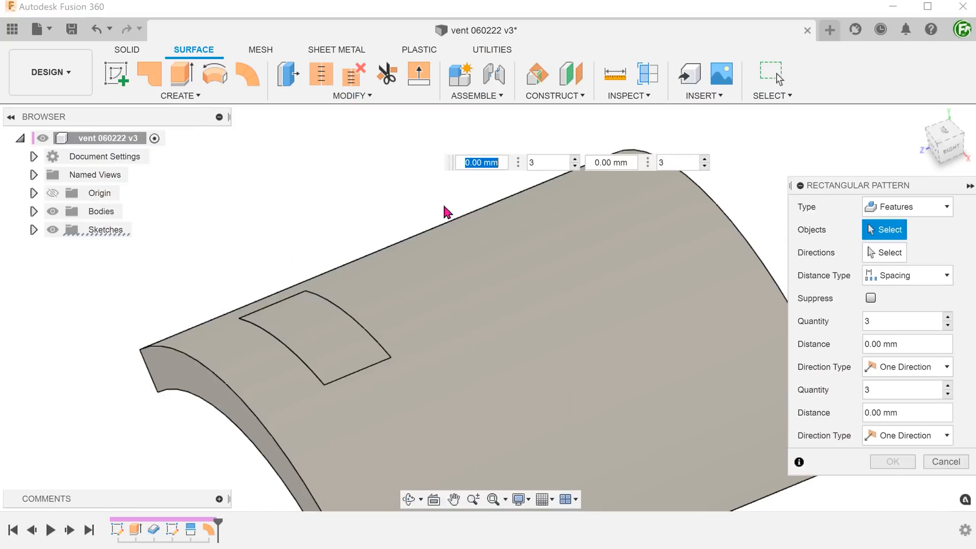
click(906, 206)
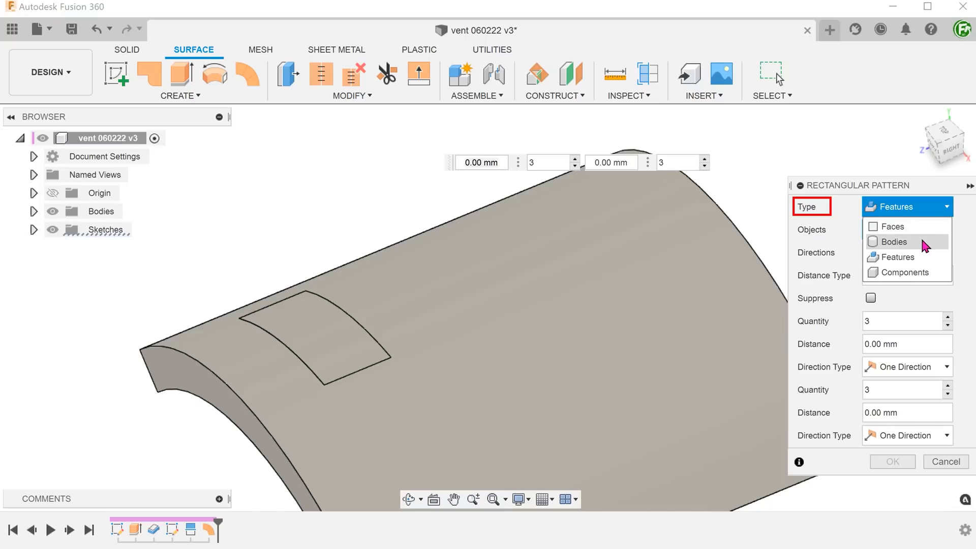
click(890, 241)
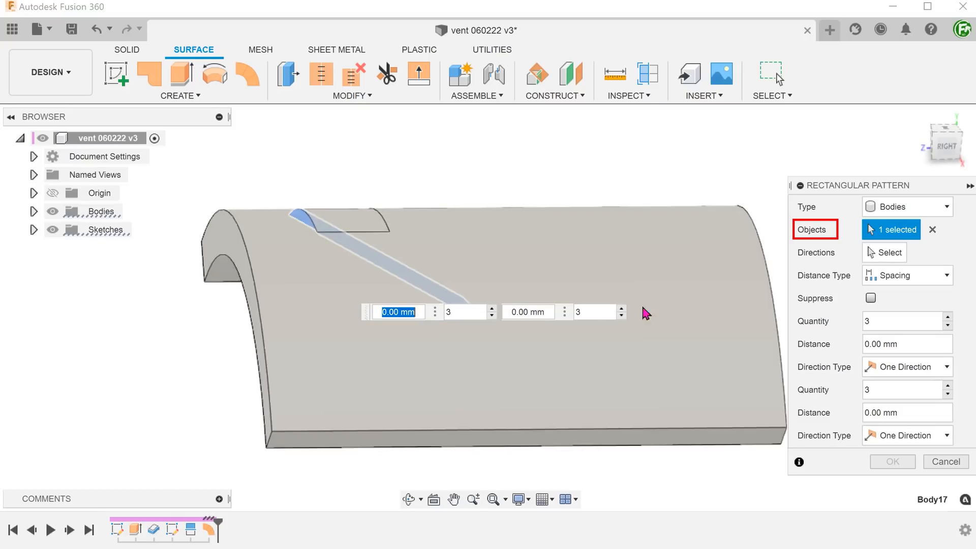
click(889, 252)
text(2)
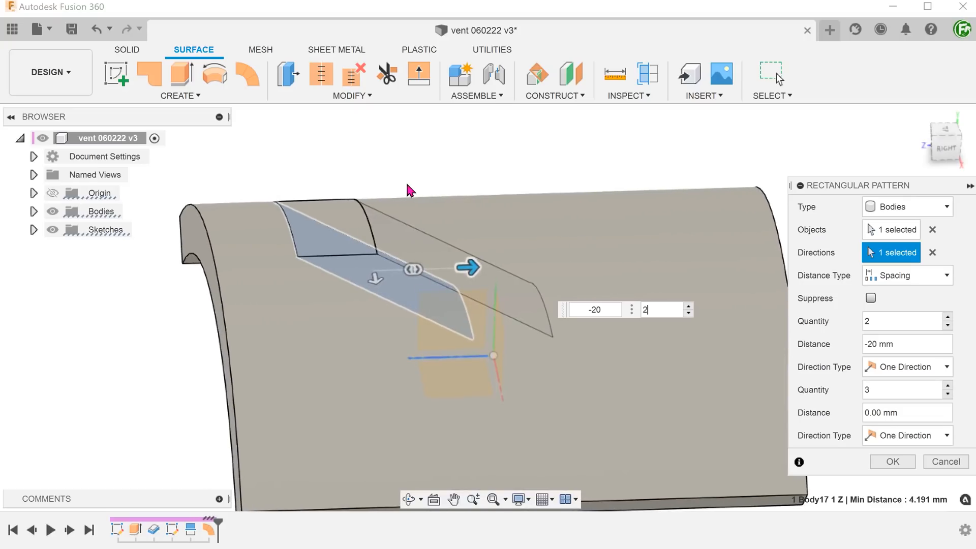
mouse_move(893, 462)
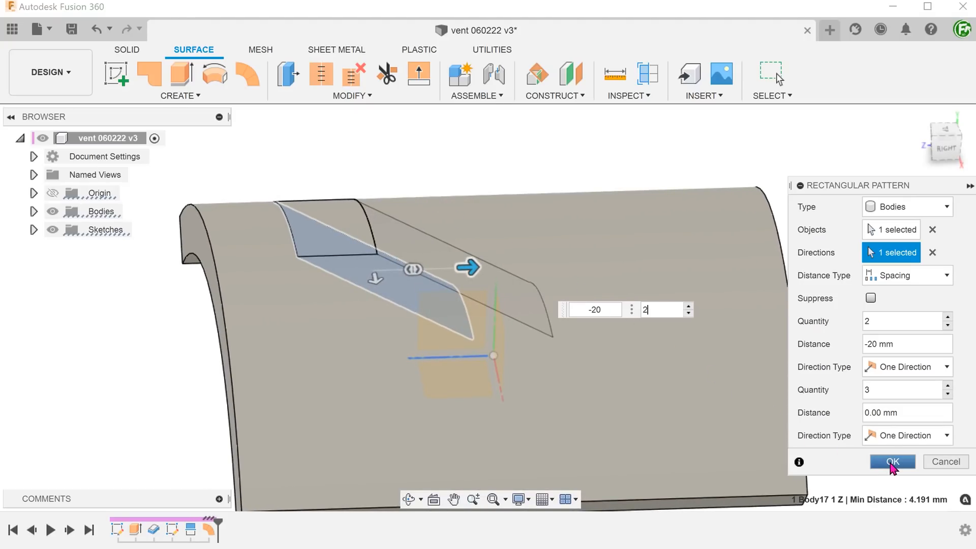
click(892, 462)
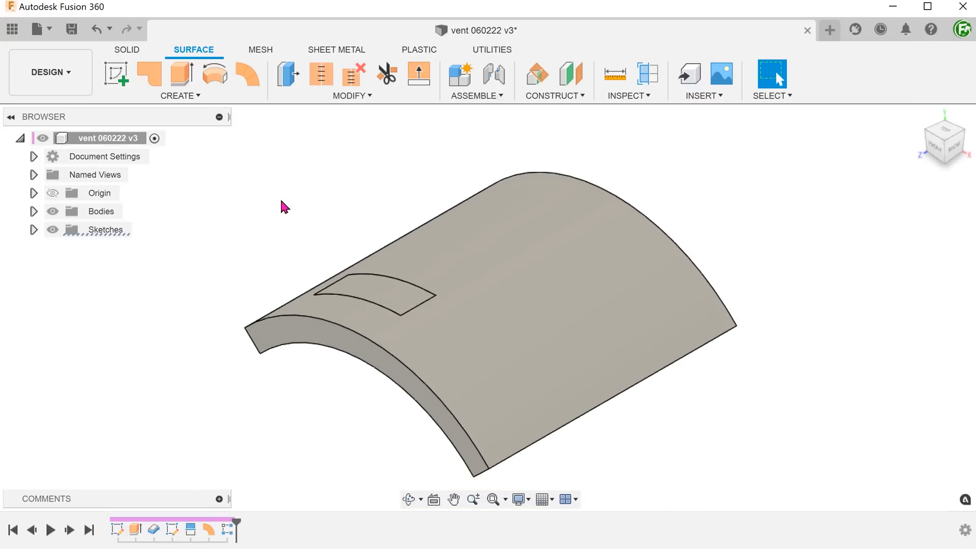
mouse_move(180, 74)
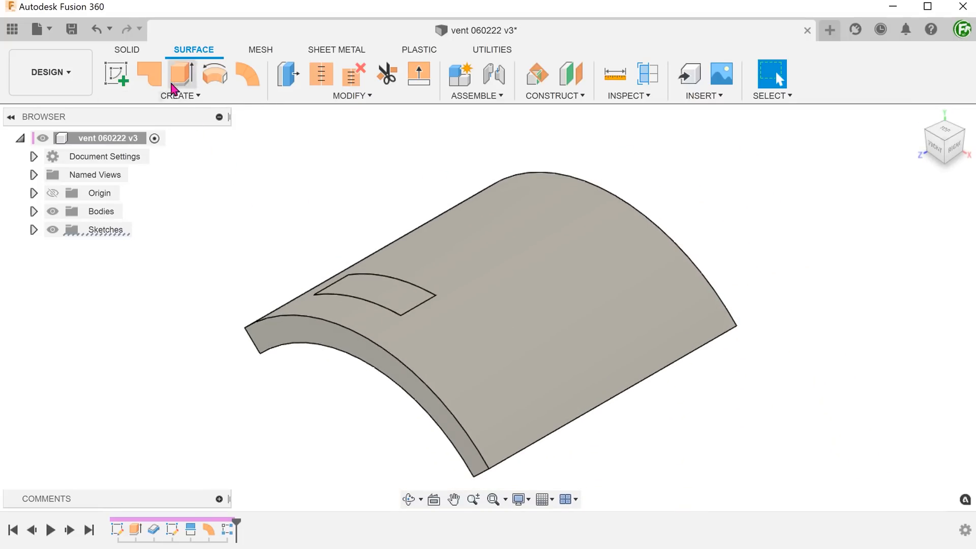
Loft between both slot profiles with guide rails, cutting the slanted opening
click(127, 50)
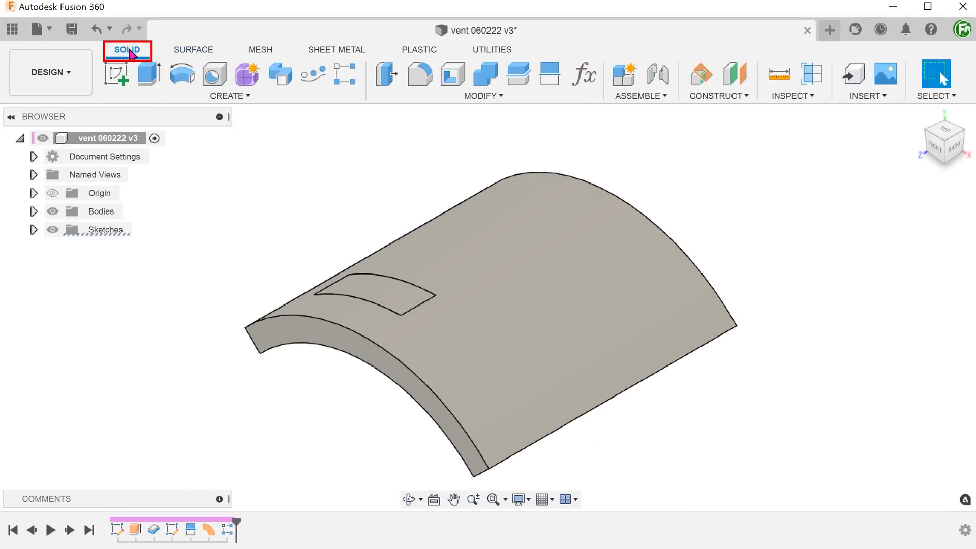
click(228, 95)
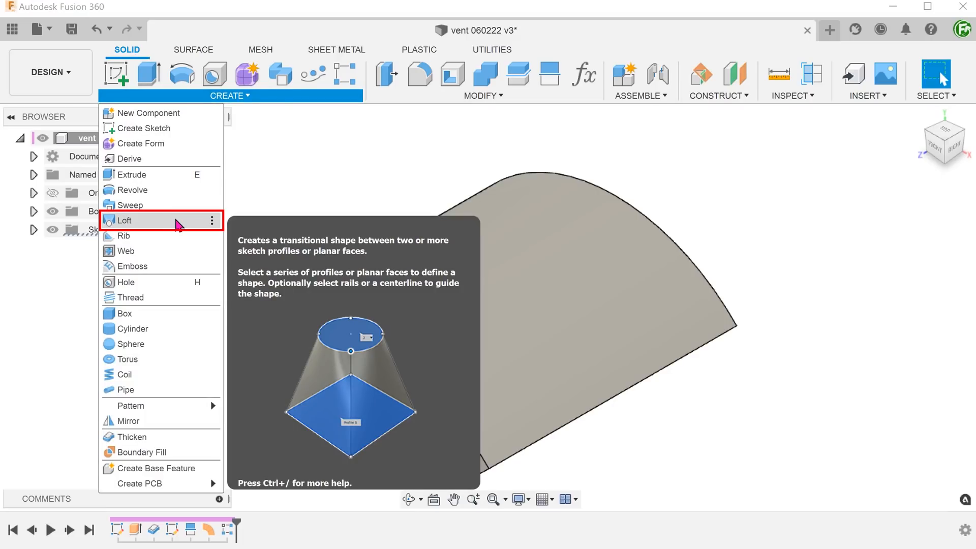
click(127, 220)
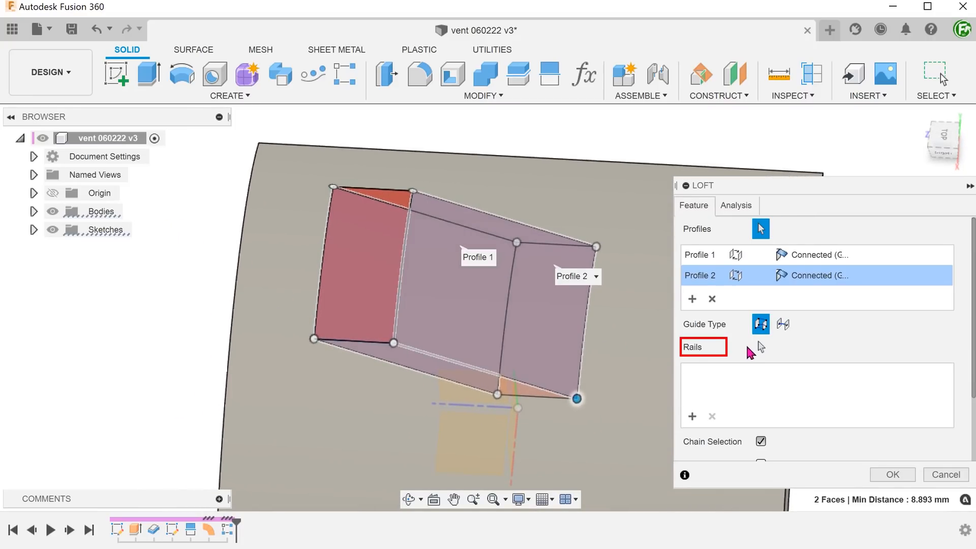
click(760, 347)
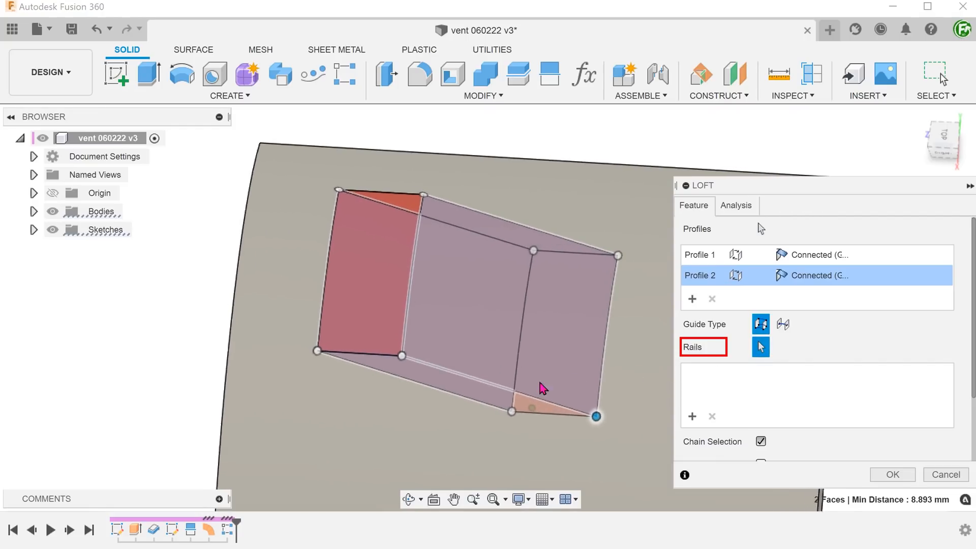
click(373, 353)
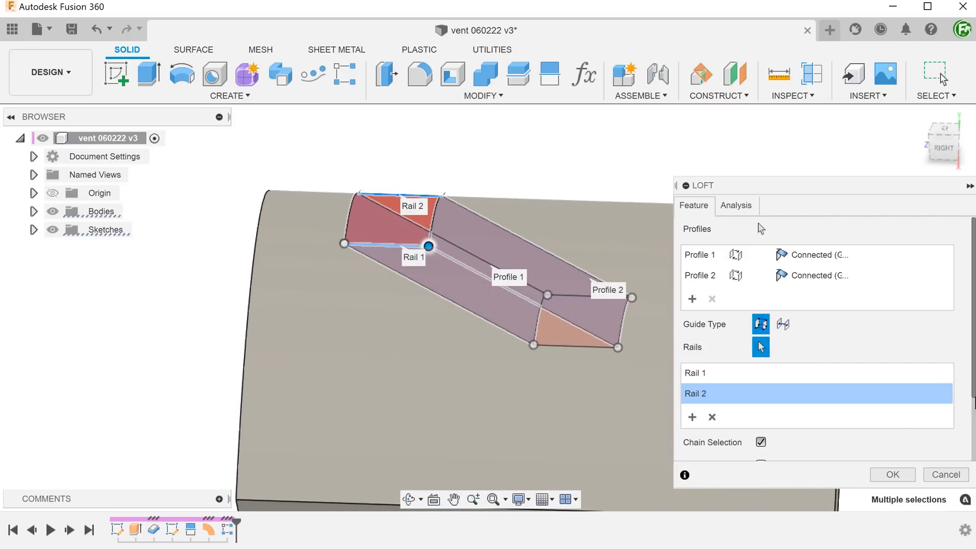
click(891, 474)
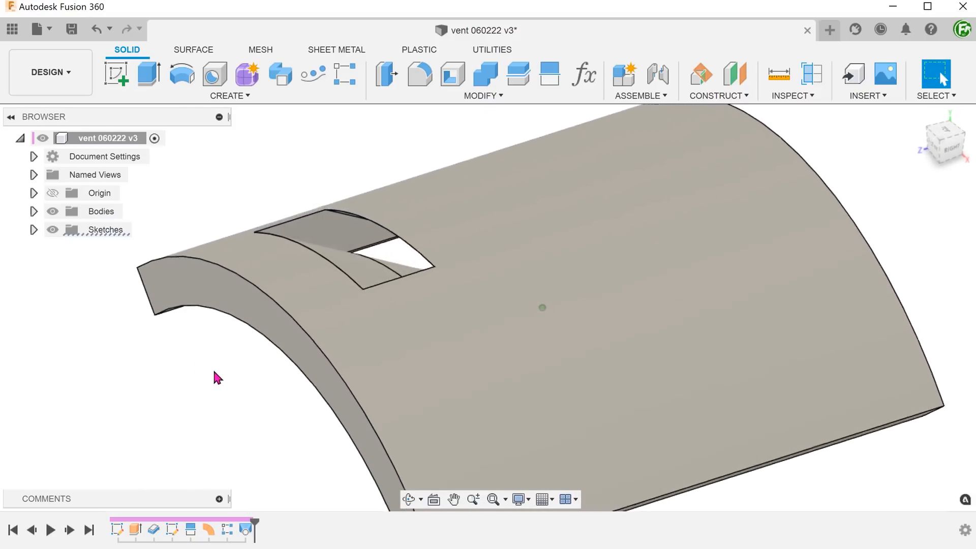
click(399, 261)
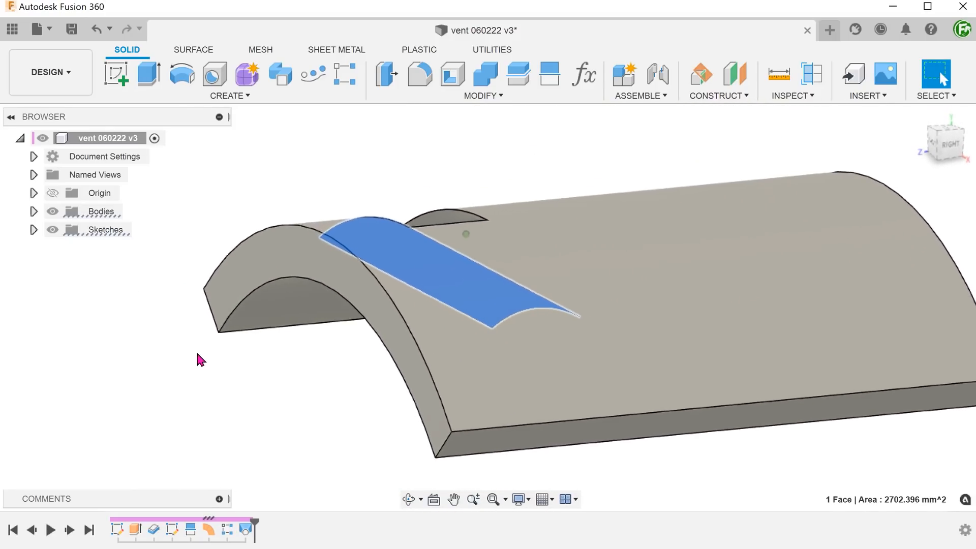
Hide the Body17 and Body18 cutout tool bodies in the browser
click(34, 211)
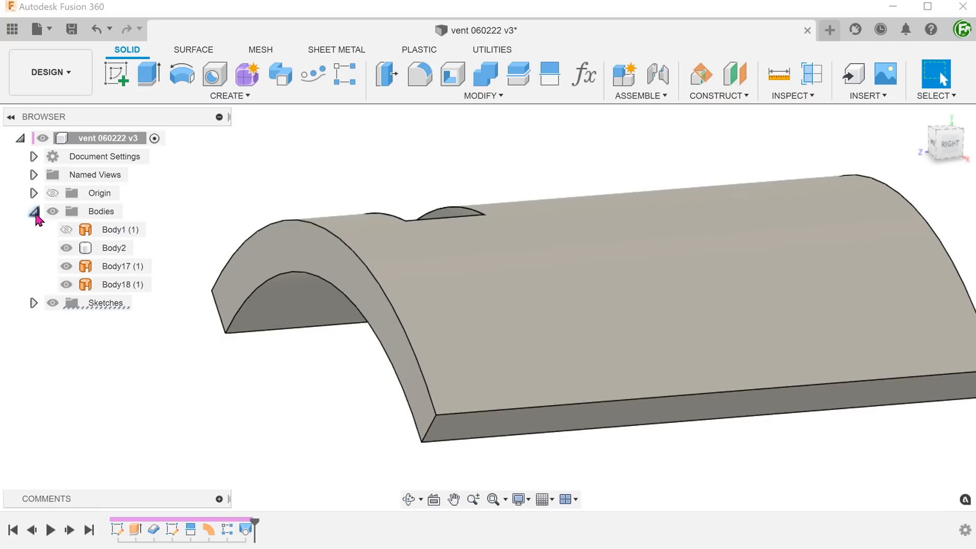
click(66, 266)
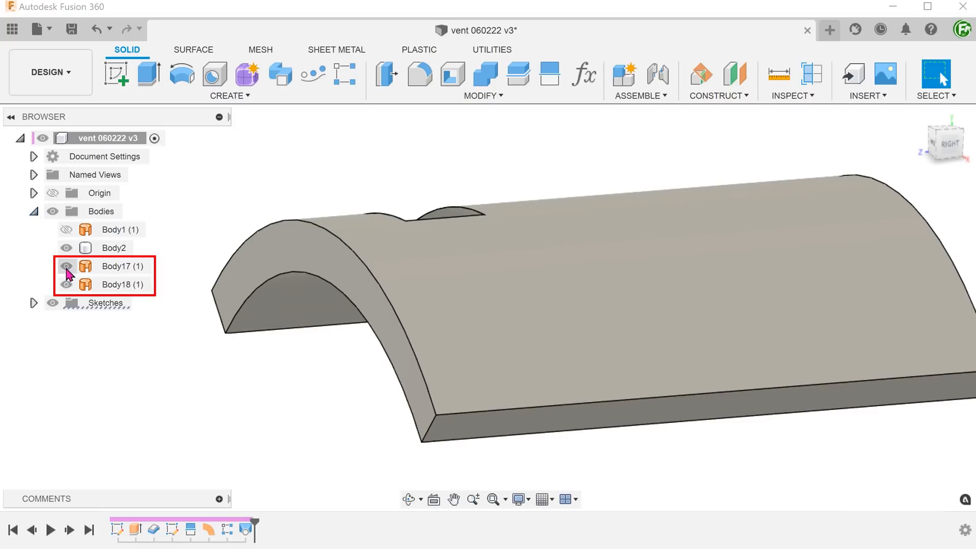
click(67, 266)
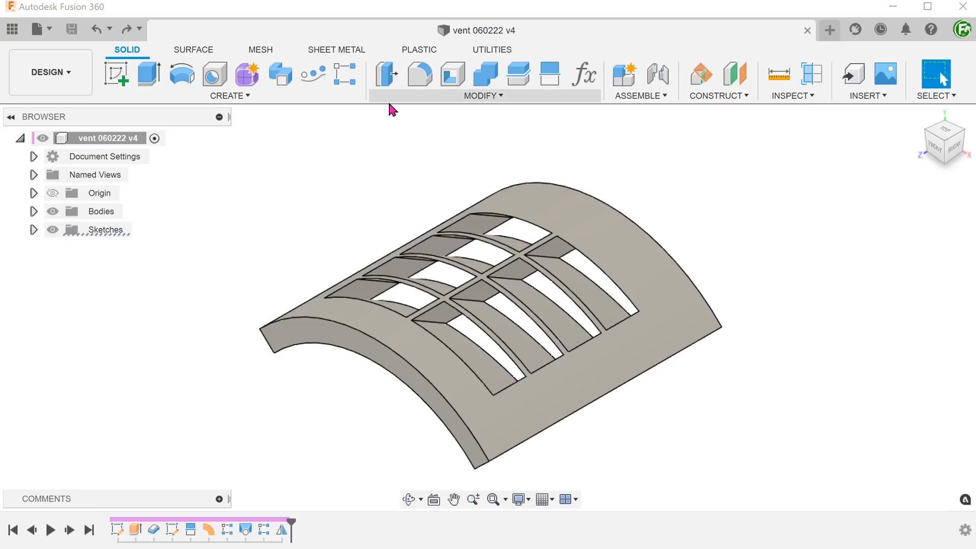
Shell the vent body at 3 mm inside thickness, removing the bottom and cutout faces
click(482, 95)
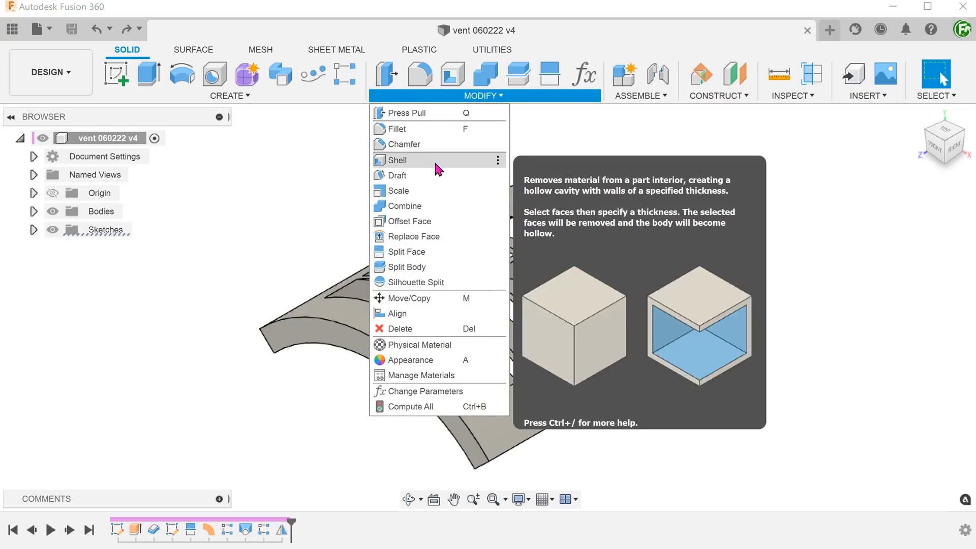
click(397, 161)
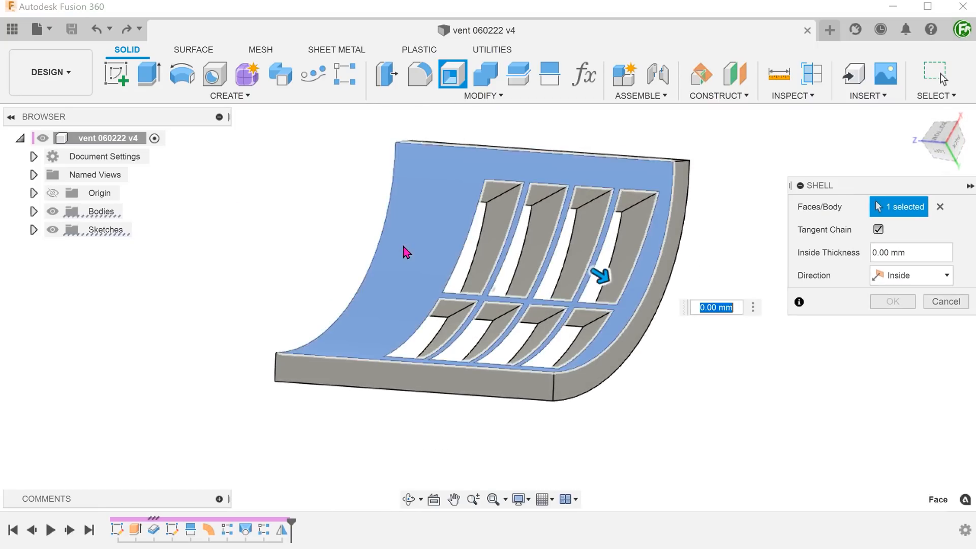
click(584, 370)
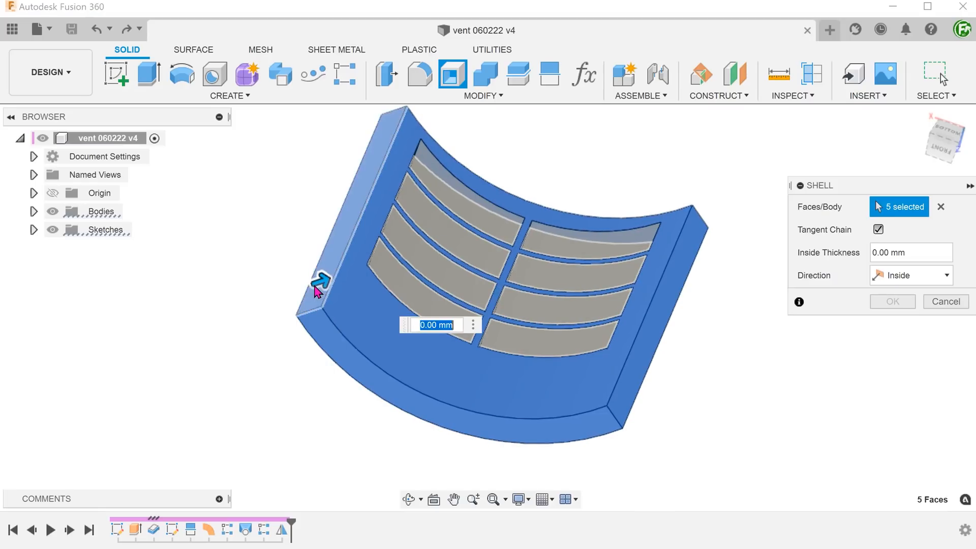
text(3)
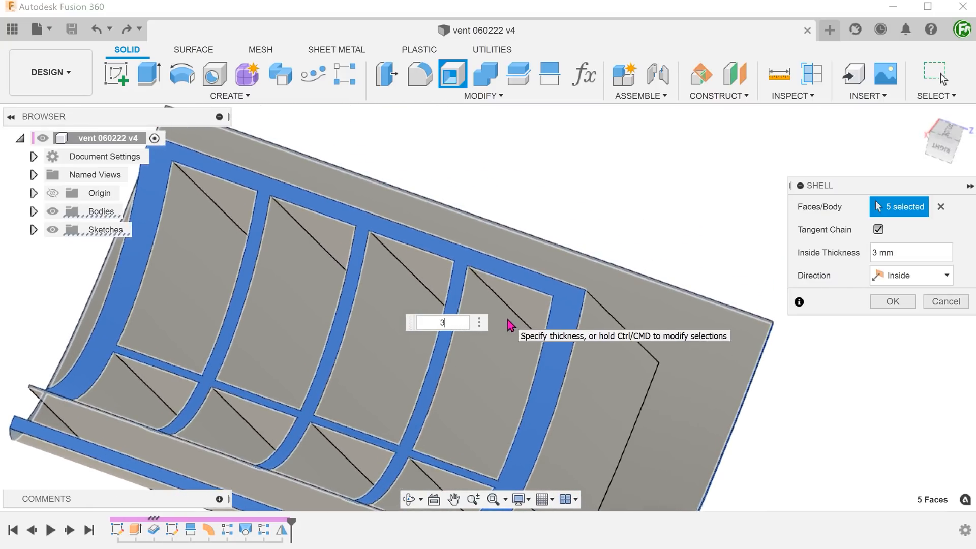
click(510, 292)
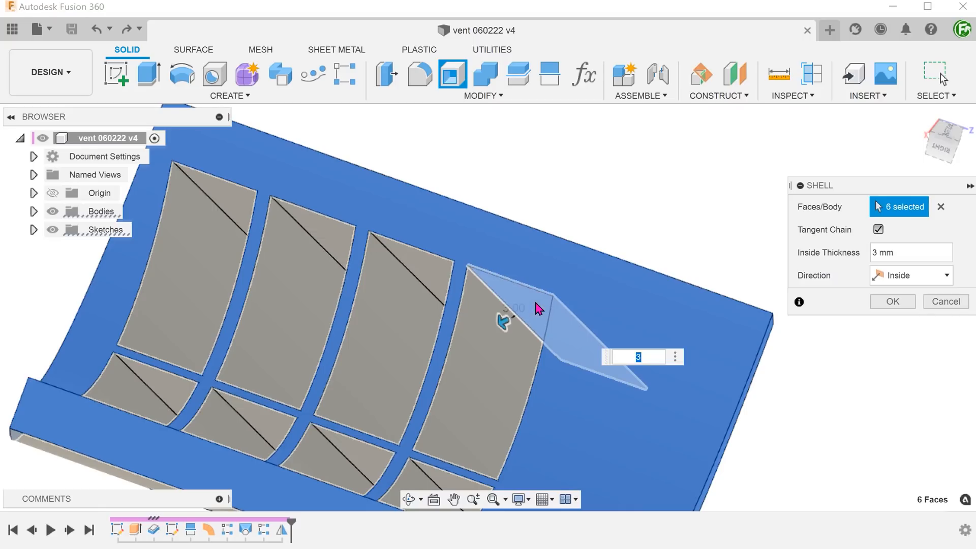